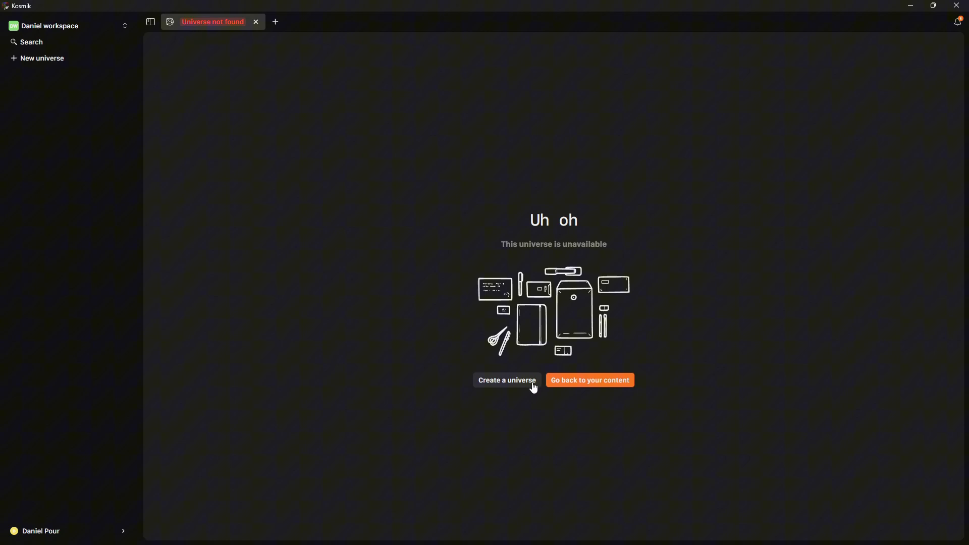
# Create a new universe and rename Universe 1 to 'Project 1'
pyautogui.click(506, 380)
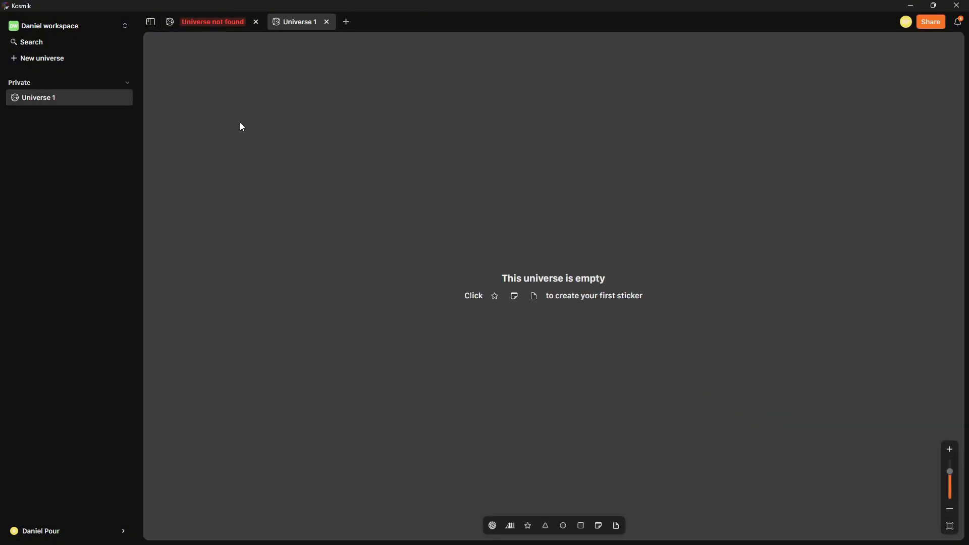
pyautogui.rightClick(38, 97)
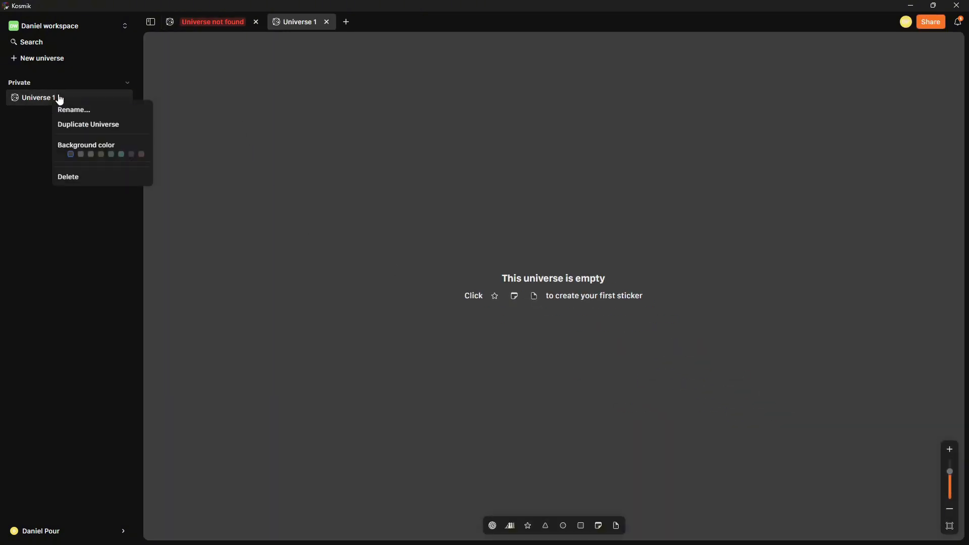
pyautogui.click(74, 110)
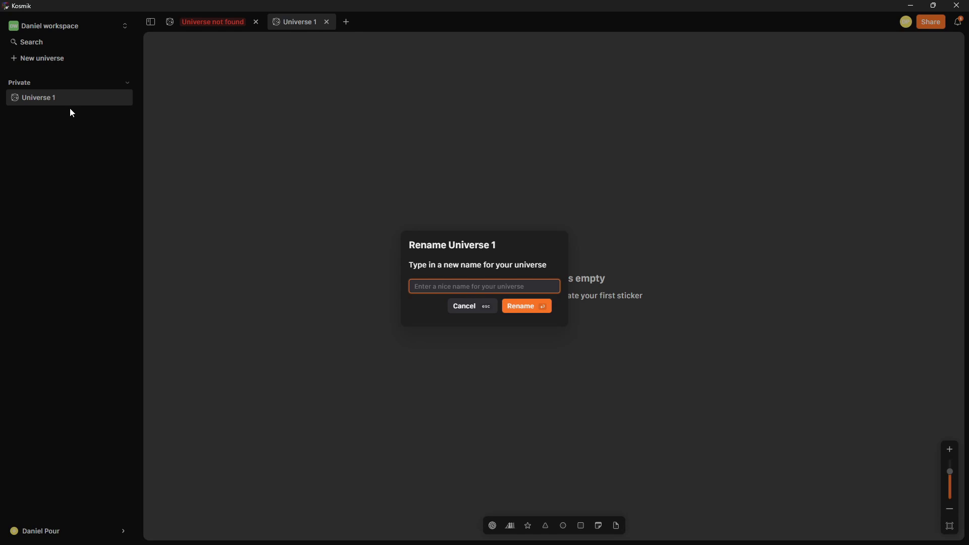
pyautogui.write('Projec')
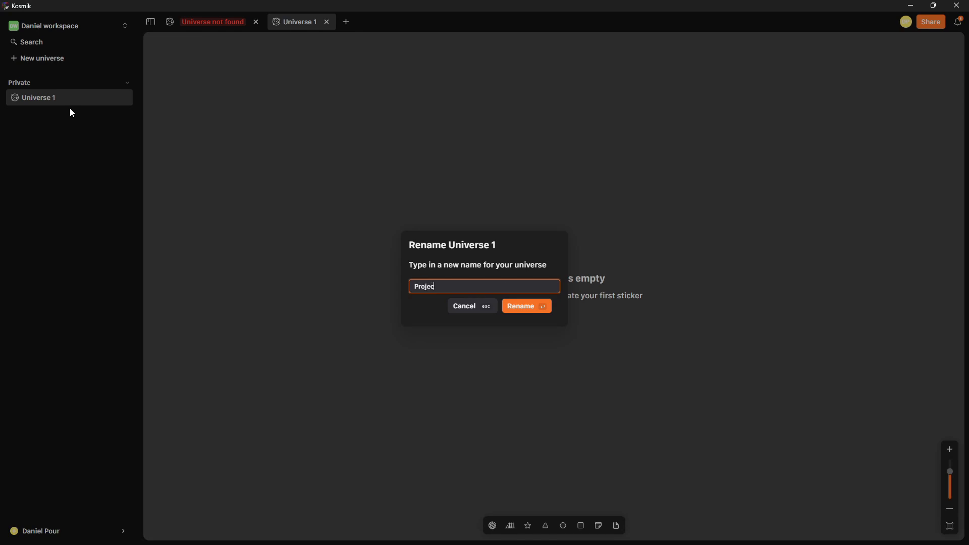
pyautogui.click(525, 306)
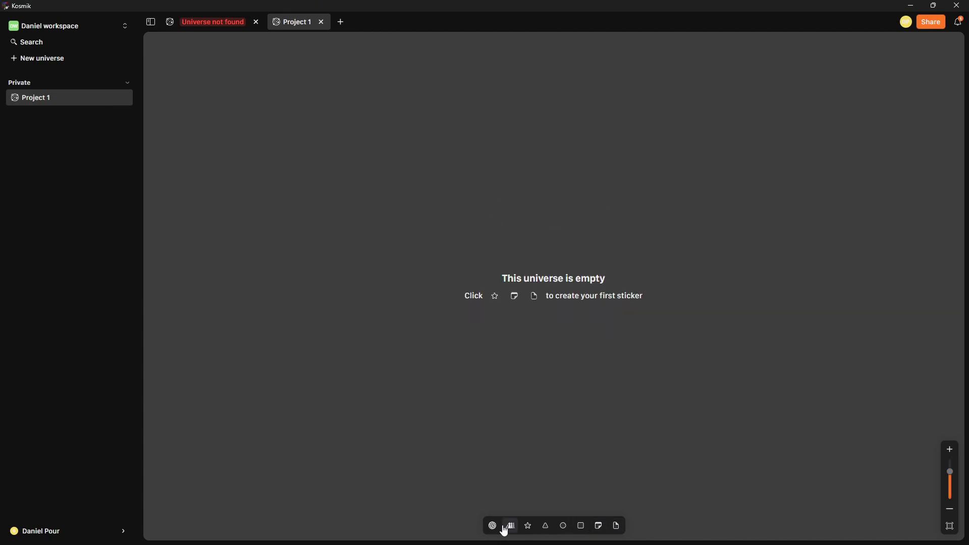
pyautogui.moveTo(492, 526)
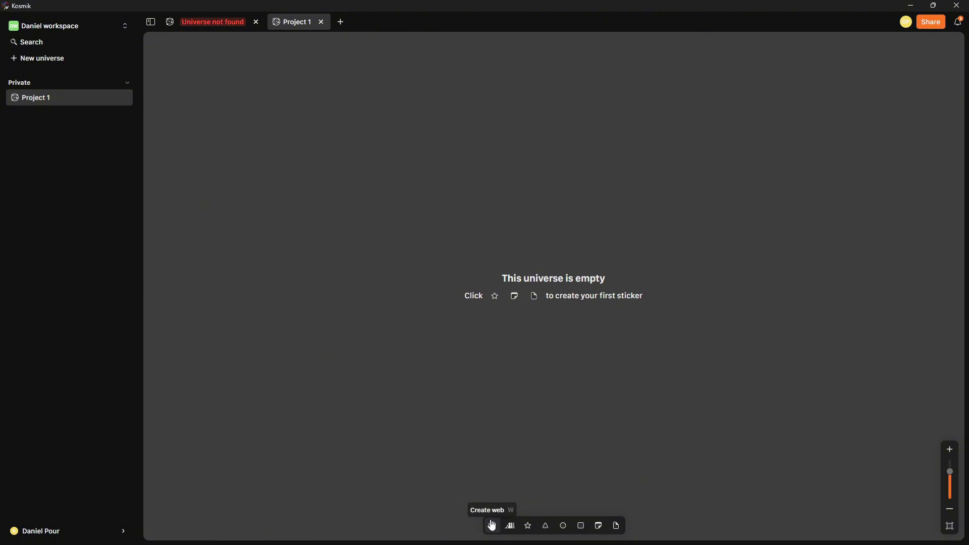
pyautogui.moveTo(485, 497)
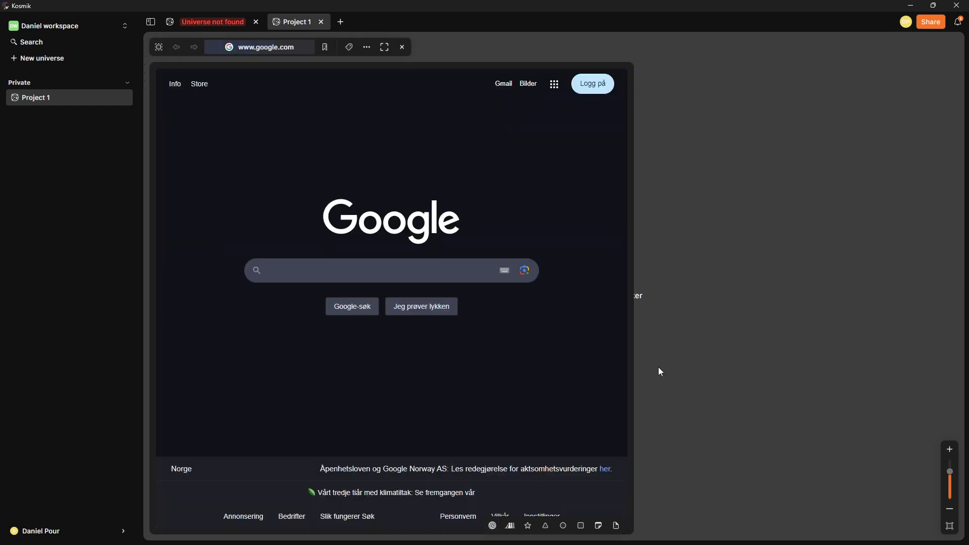
# Search Google for Pinterest, open the Pinterest Norway result and sign in
pyautogui.click(392, 270)
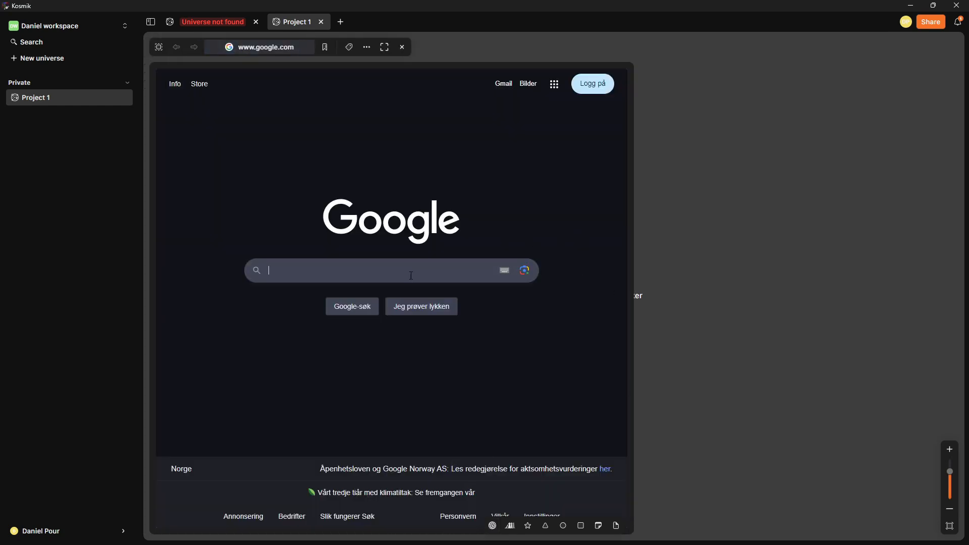
pyautogui.write('pintre')
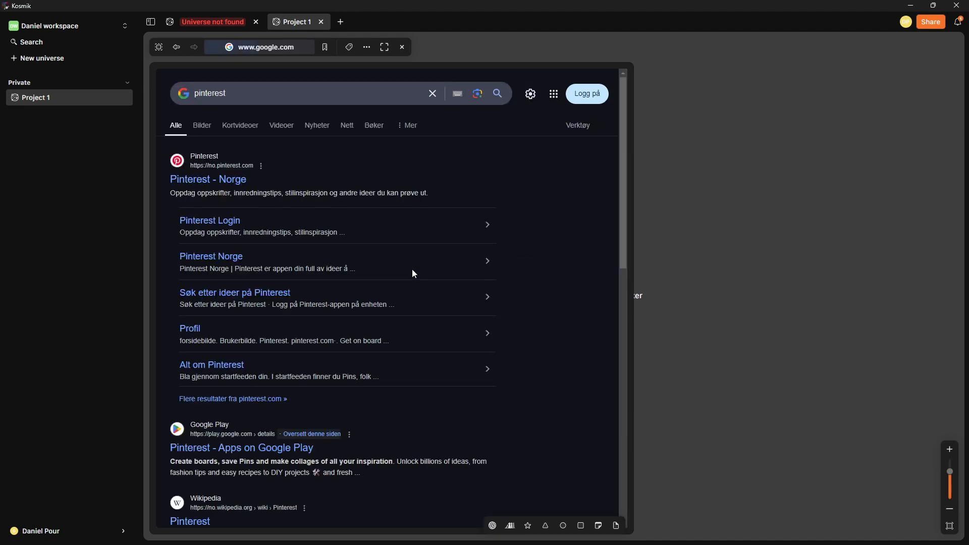
pyautogui.click(208, 179)
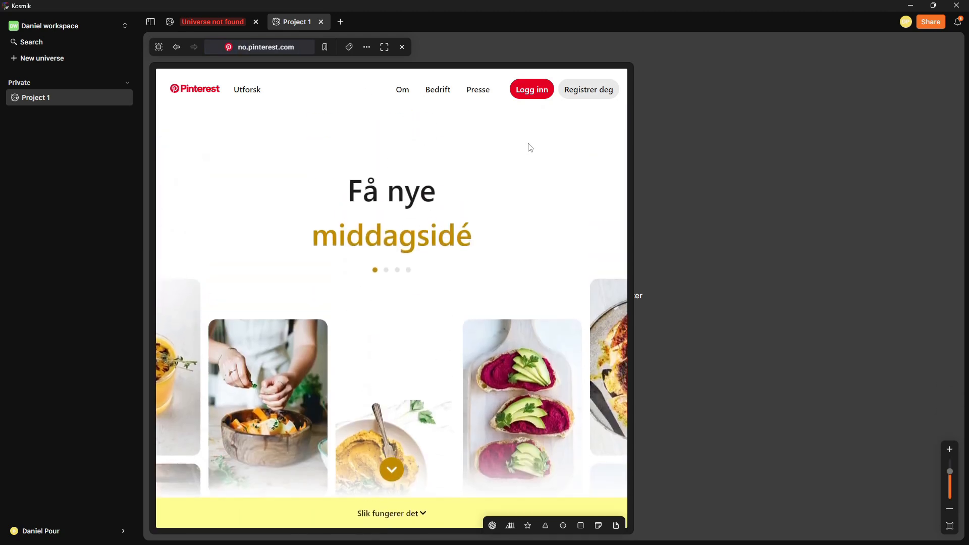
pyautogui.click(531, 89)
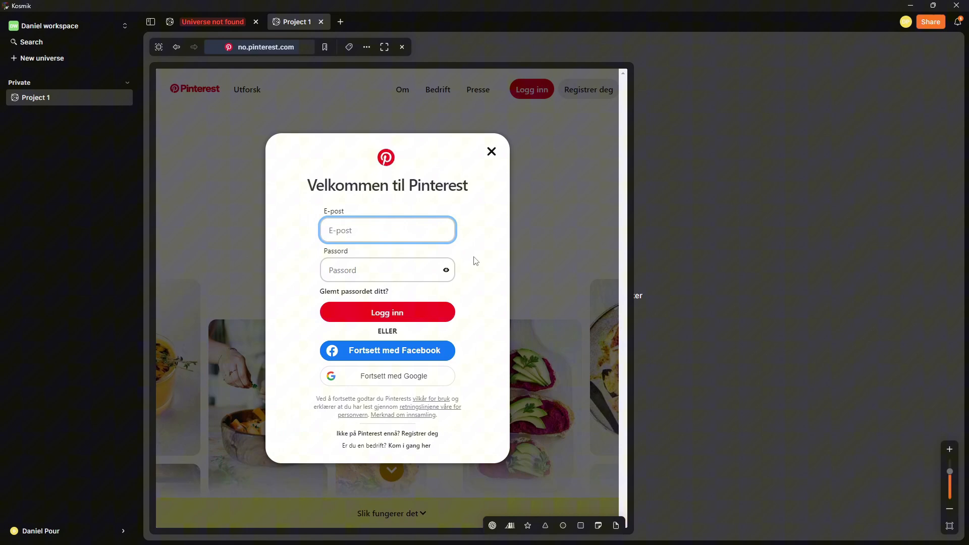
pyautogui.click(491, 152)
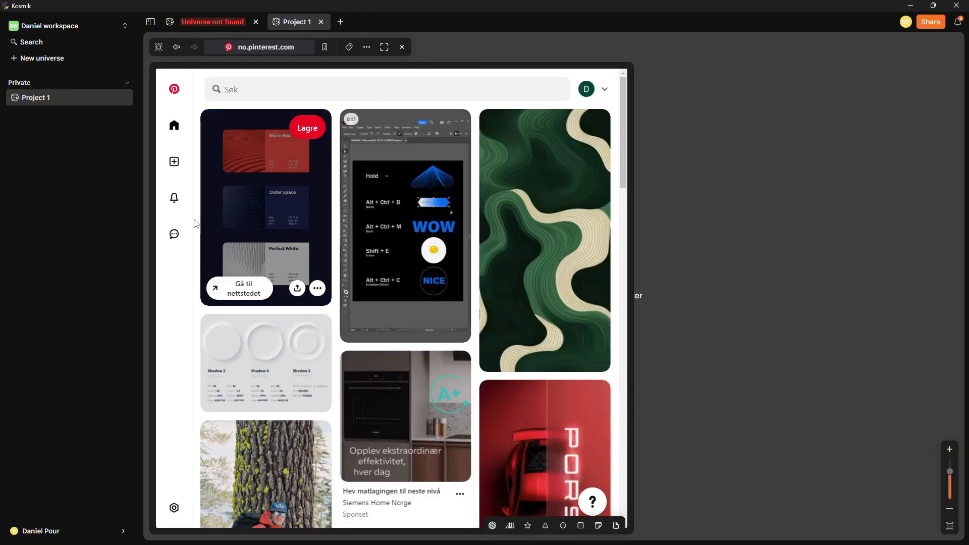
pyautogui.moveTo(268, 243)
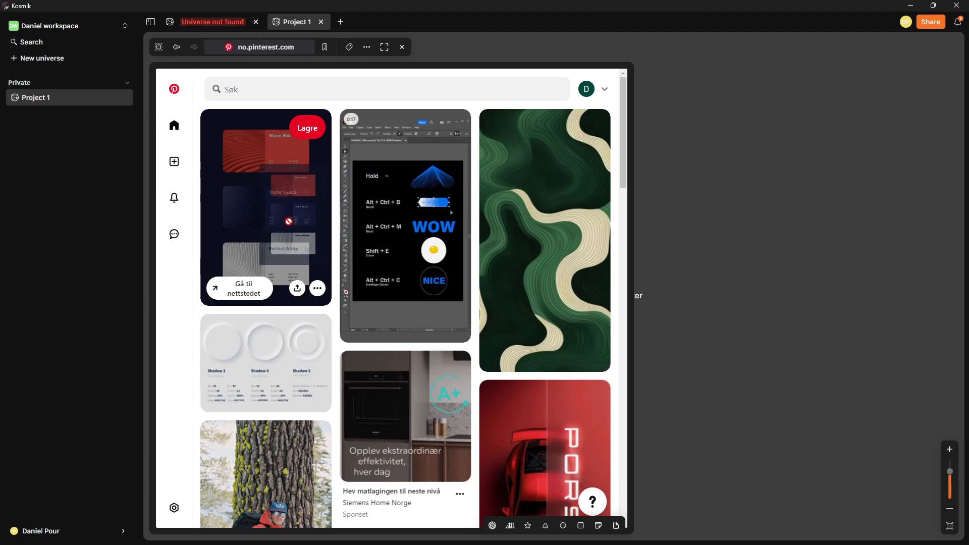
# Scroll the Pinterest feed to find the Warm Red / Outer Space / Perfect White palette pin
pyautogui.scroll(-3)
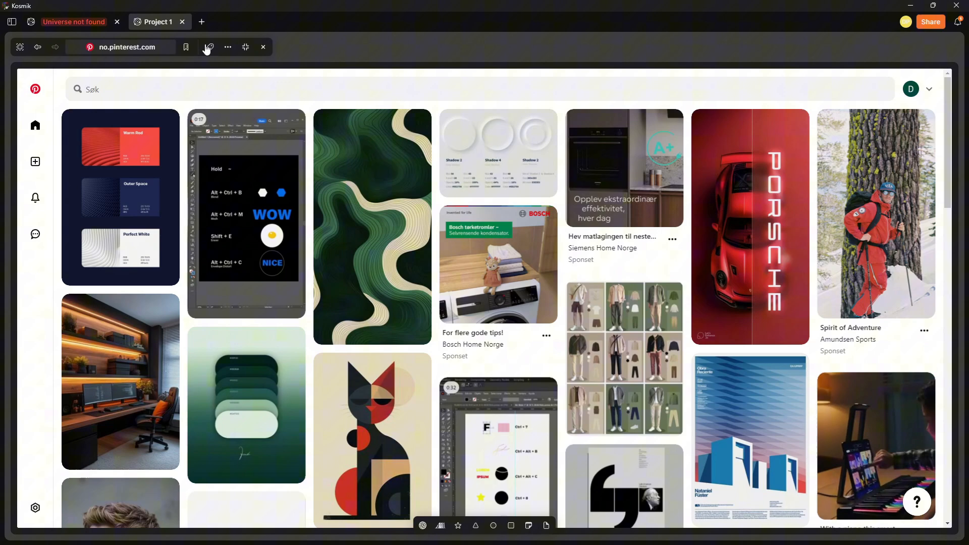
pyautogui.scroll(-3)
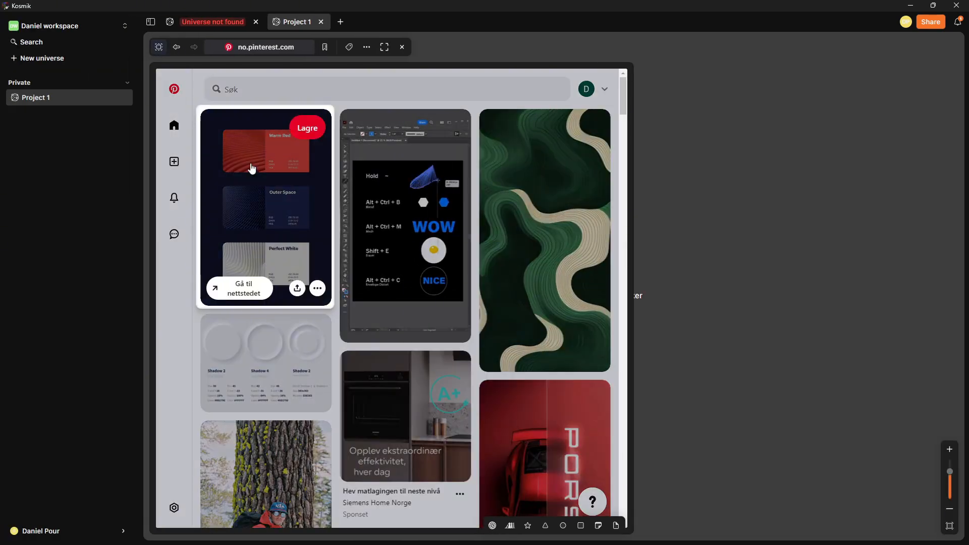
pyautogui.moveTo(536, 174)
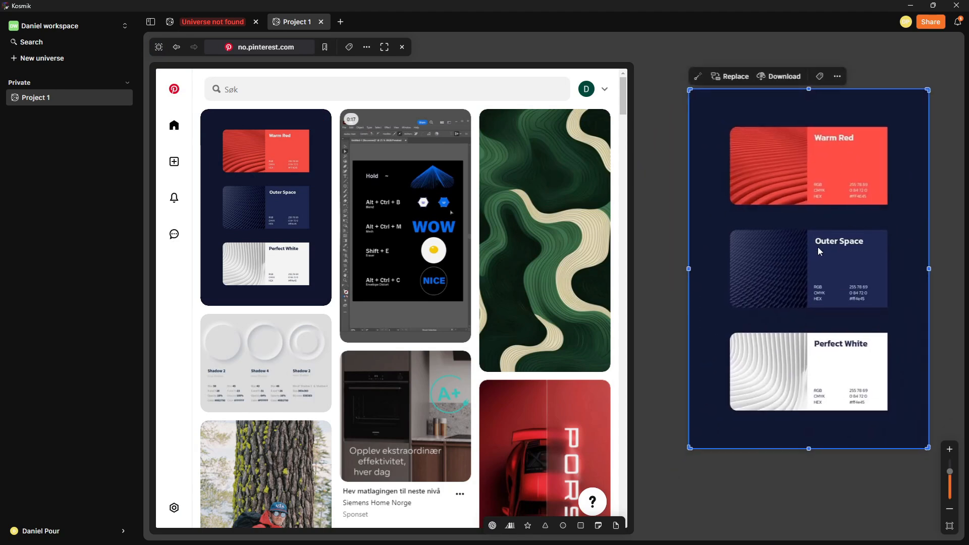
# Shrink the palette image and place the green palette and desk setup images on the canvas
pyautogui.moveTo(927, 448); pyautogui.dragTo(884, 399)
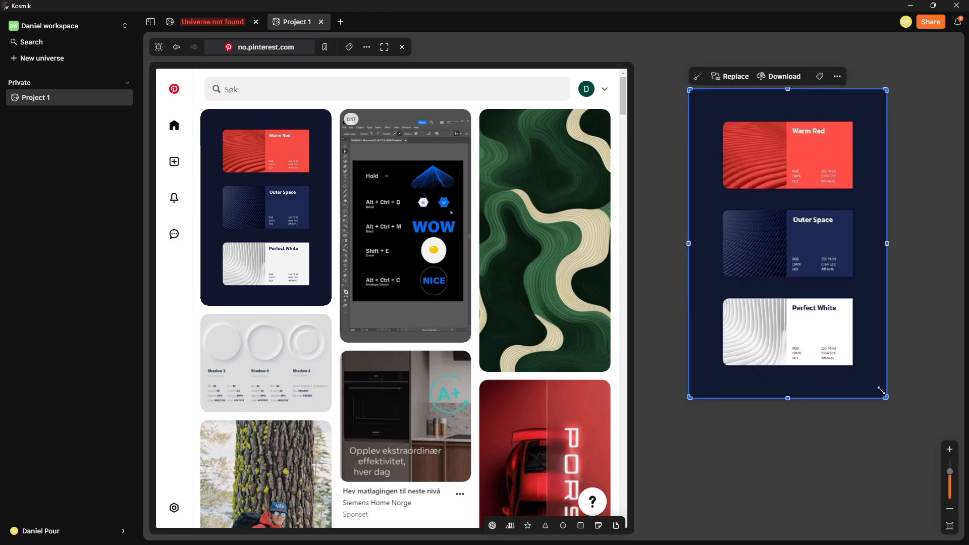
pyautogui.scroll(-3)
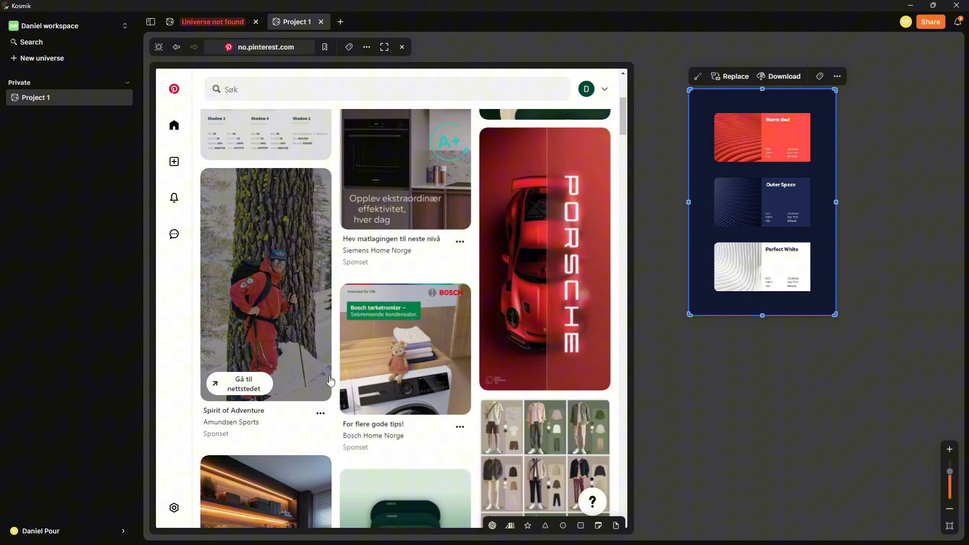
pyautogui.scroll(-3)
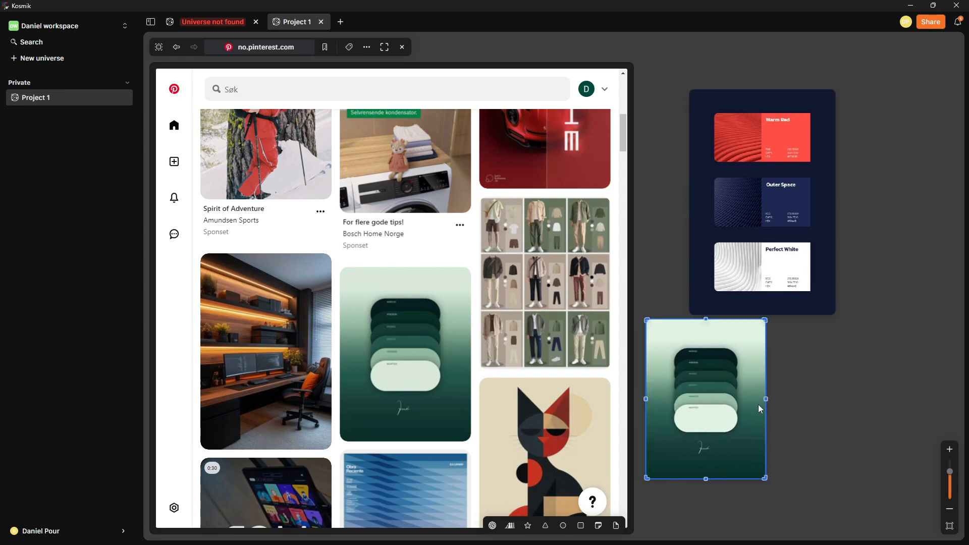
pyautogui.moveTo(704, 399); pyautogui.dragTo(822, 408)
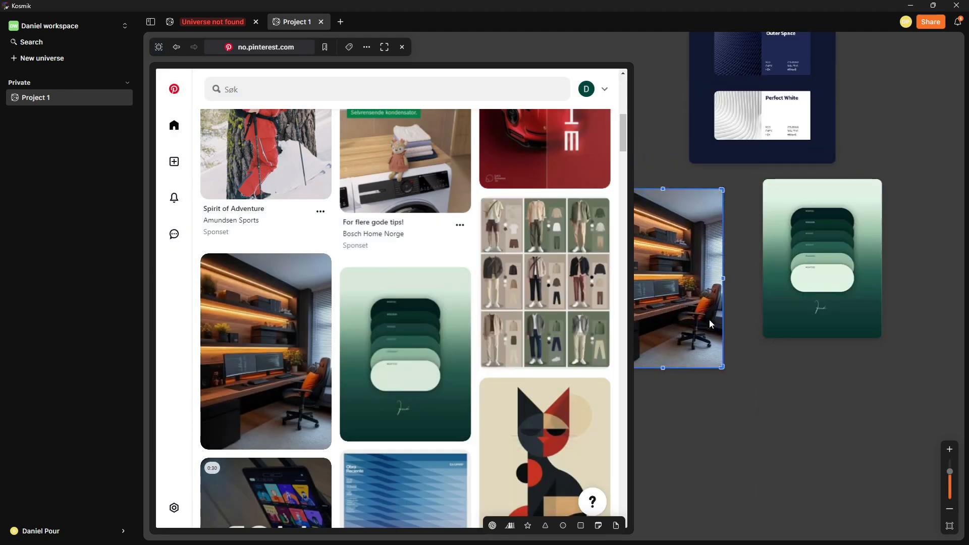
pyautogui.moveTo(678, 277); pyautogui.dragTo(801, 441)
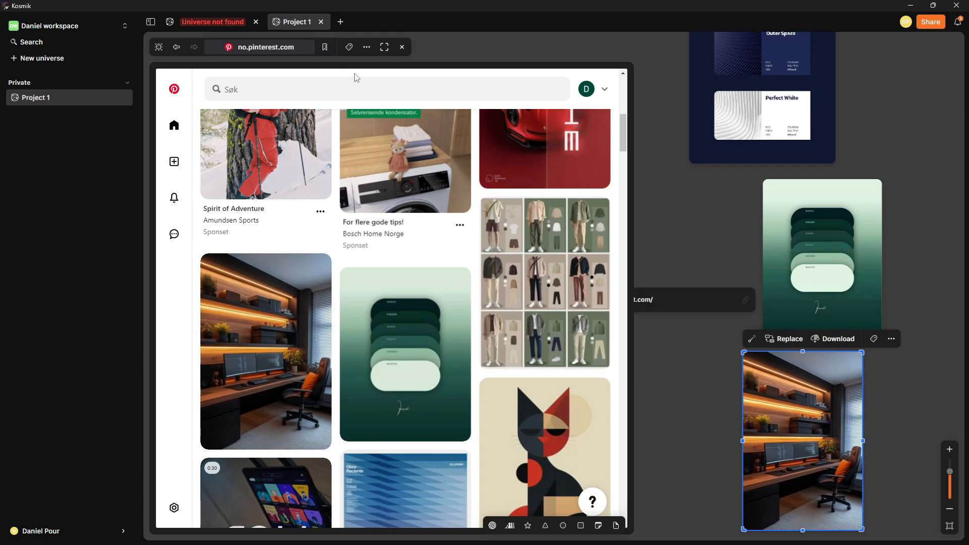
pyautogui.moveTo(586, 89)
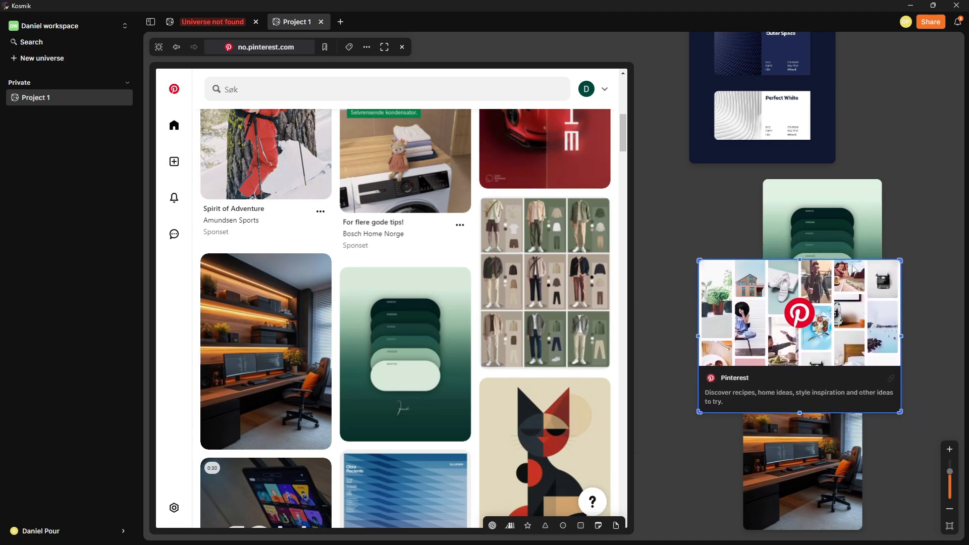
# Scroll further down the Pinterest feed toward the WELCOME banner pin
pyautogui.scroll(-3)
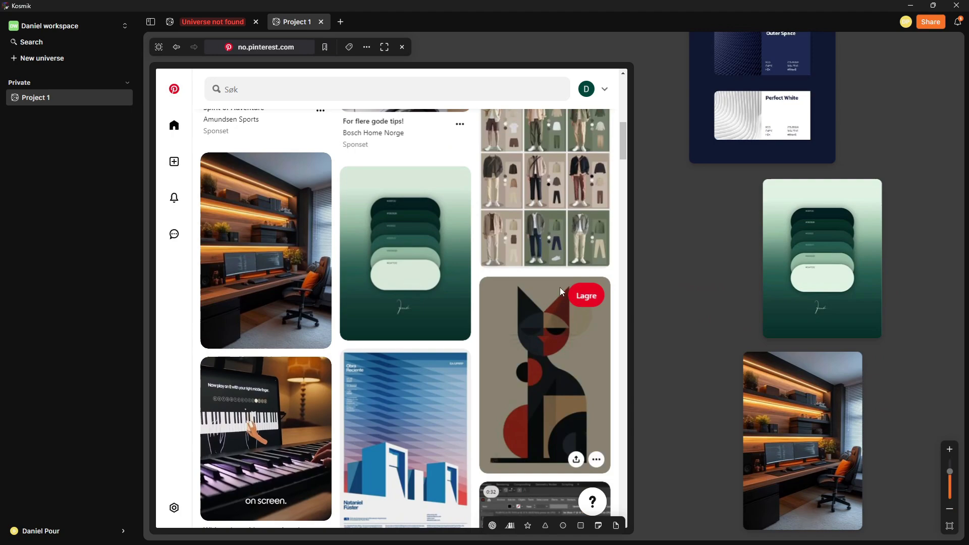
pyautogui.scroll(-3)
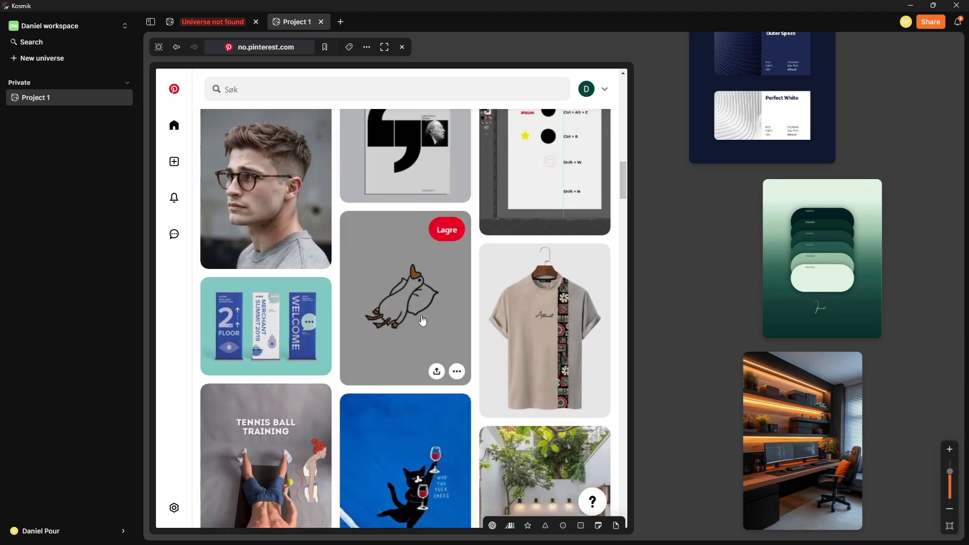
pyautogui.scroll(-3)
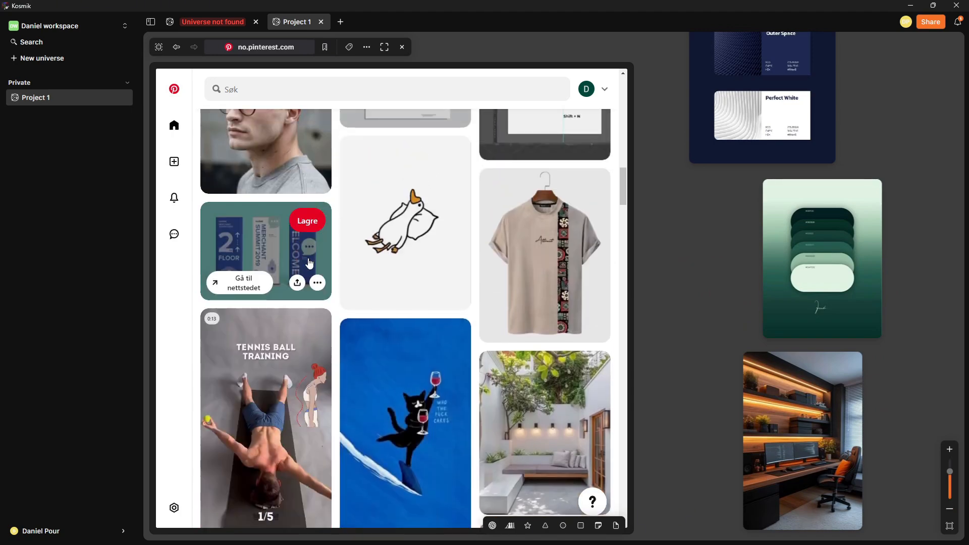
pyautogui.moveTo(166, 52)
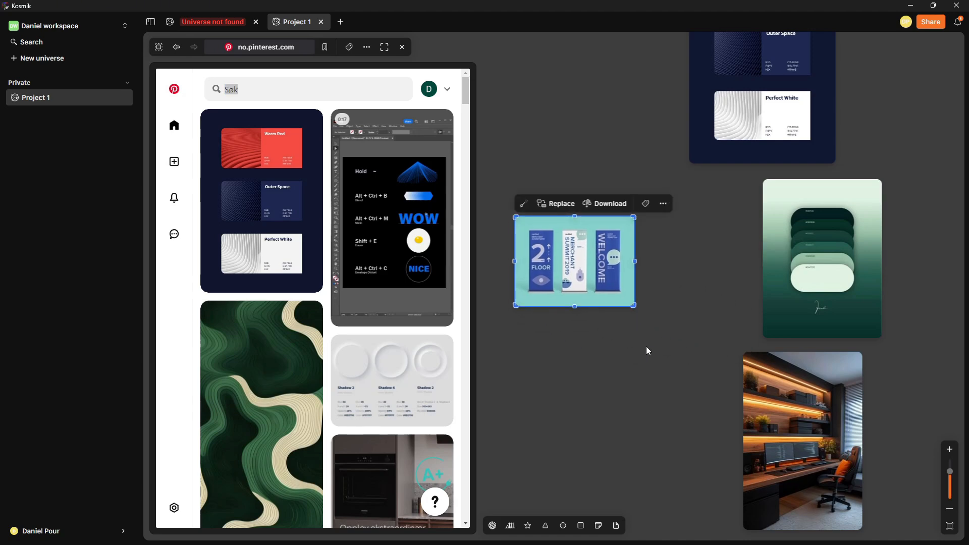
# Scroll the Pinterest feed to reach the WELCOME banner image
pyautogui.scroll(-3)
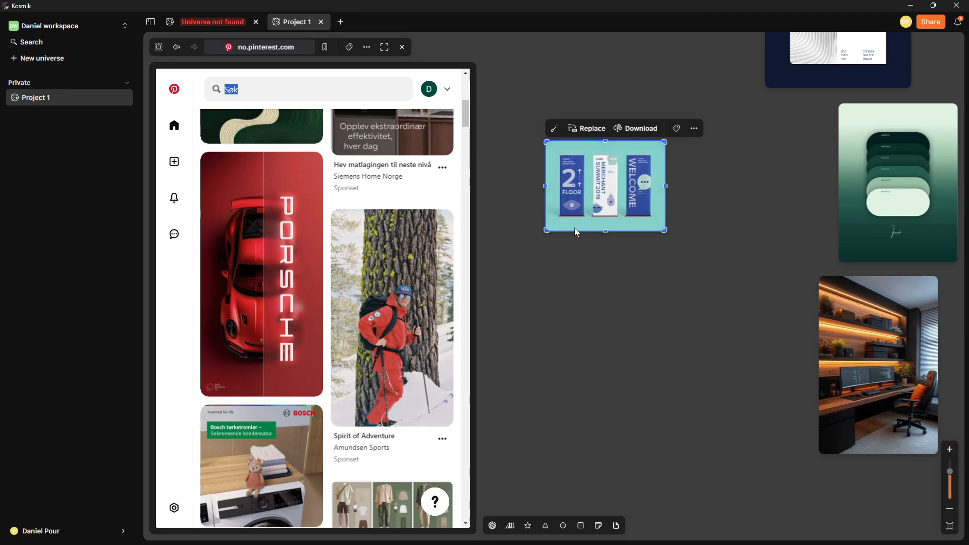
pyautogui.moveTo(627, 328)
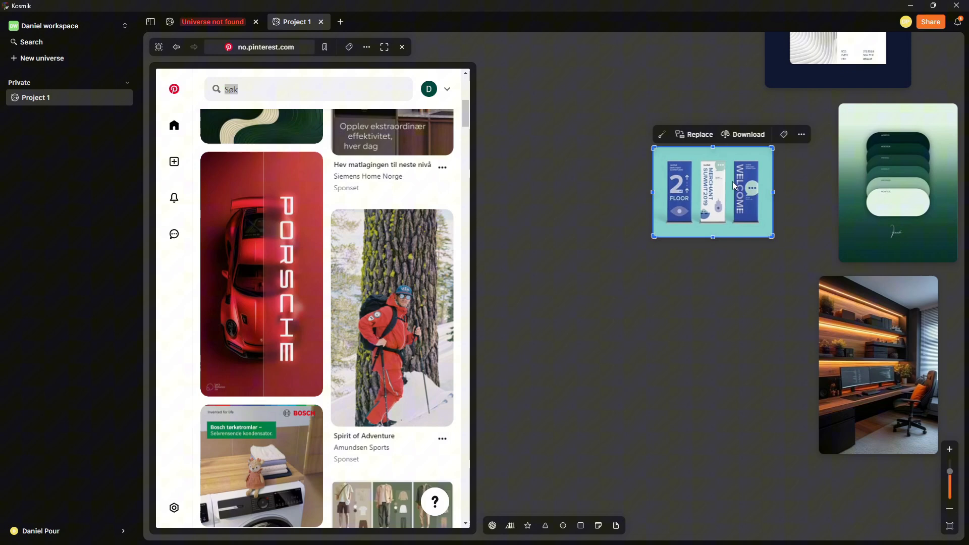
pyautogui.moveTo(590, 199)
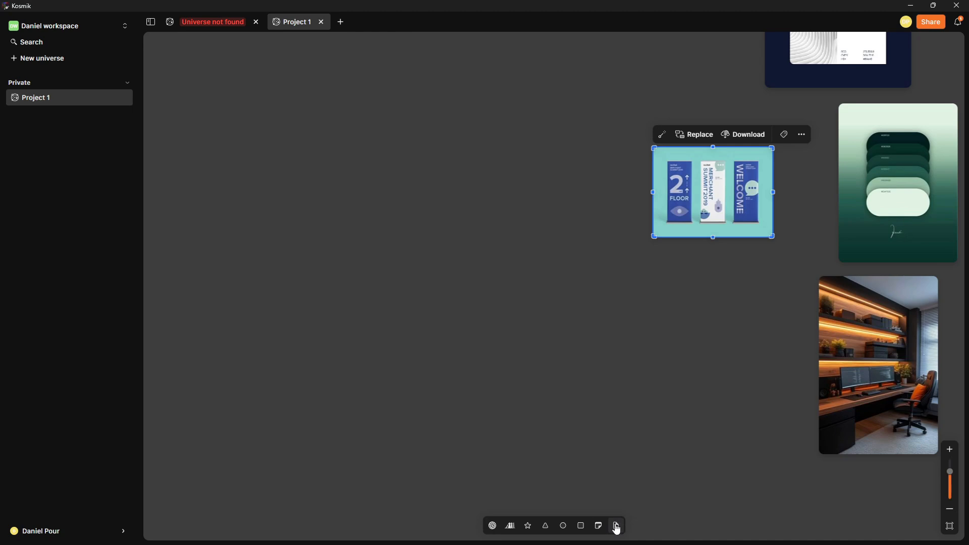
pyautogui.moveTo(615, 526)
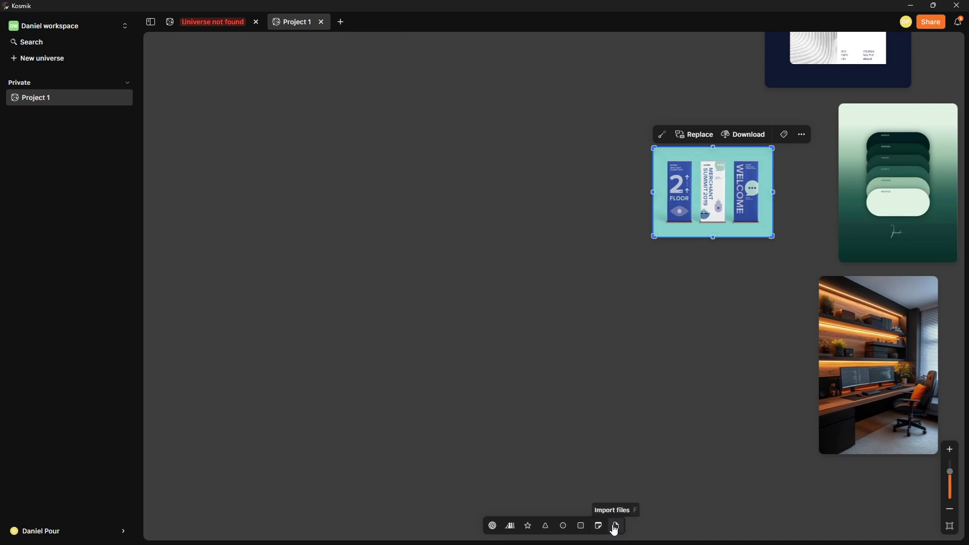
# Import the podcast episode cover image and shrink it to a small card
pyautogui.click(615, 527)
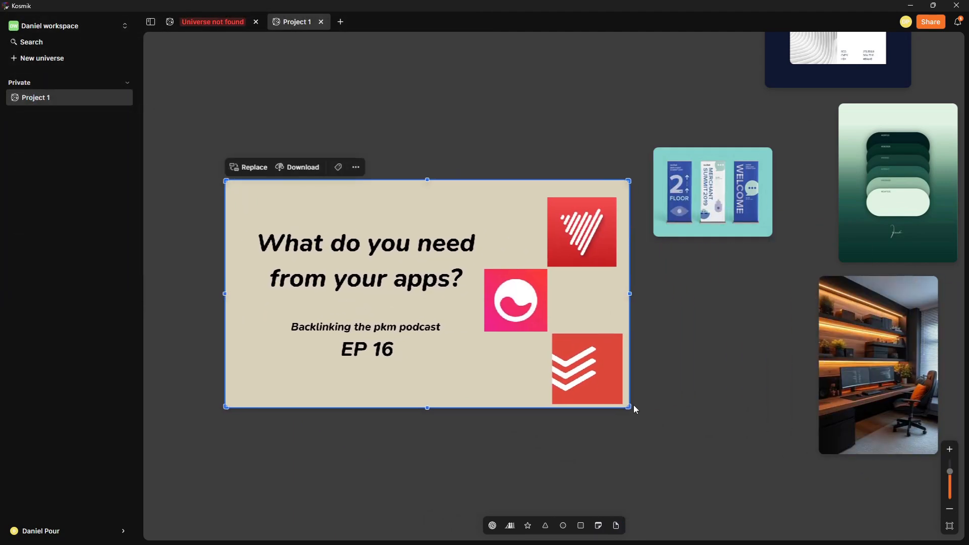
pyautogui.moveTo(628, 407); pyautogui.dragTo(461, 312)
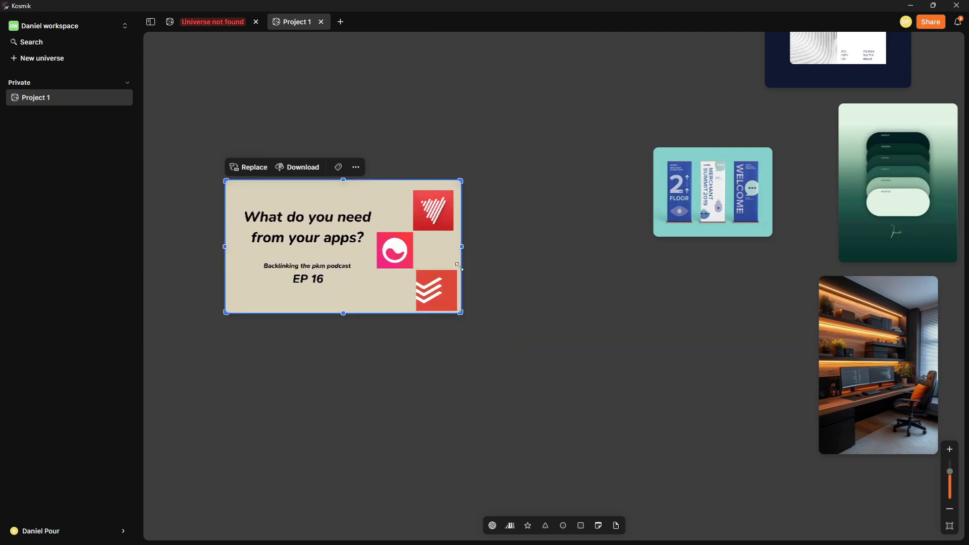
pyautogui.moveTo(460, 312); pyautogui.dragTo(335, 242)
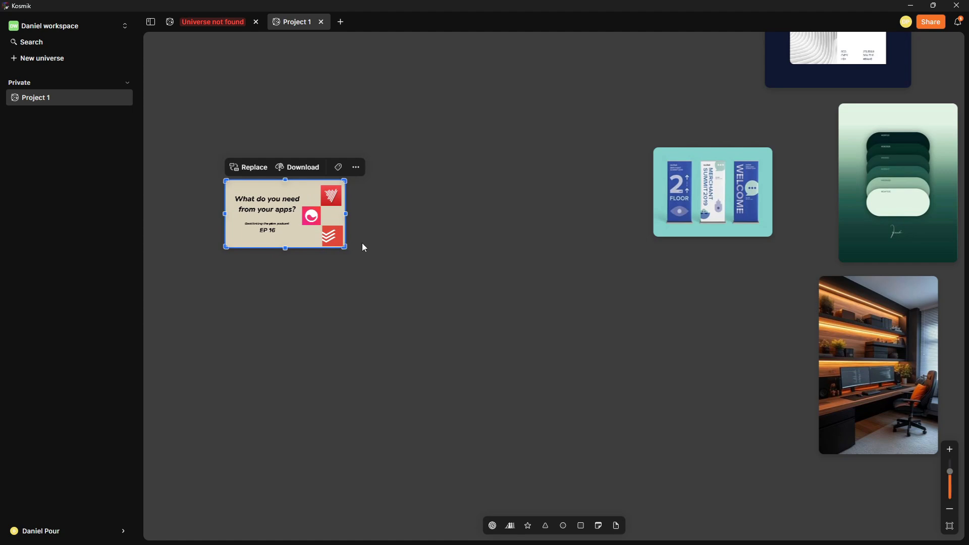
pyautogui.moveTo(333, 250)
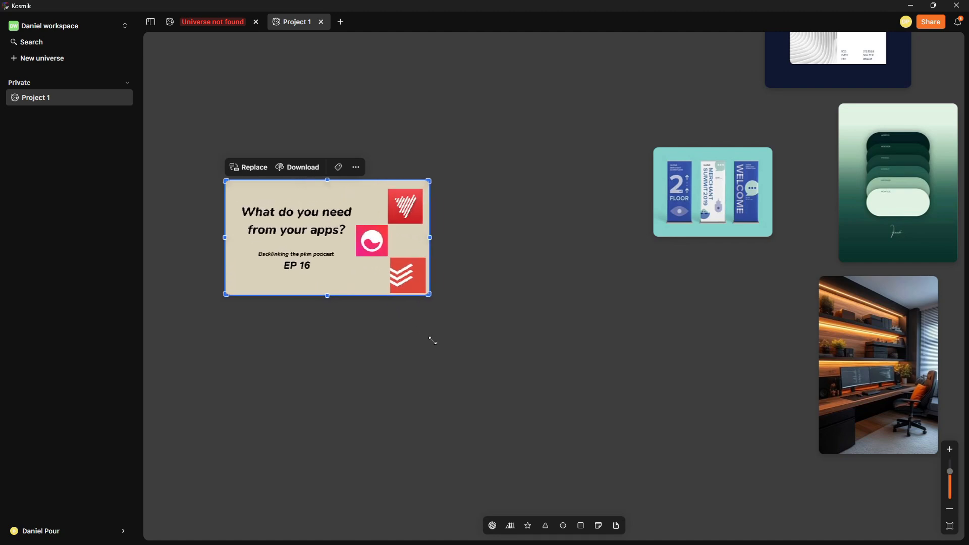
pyautogui.moveTo(429, 295); pyautogui.dragTo(485, 327)
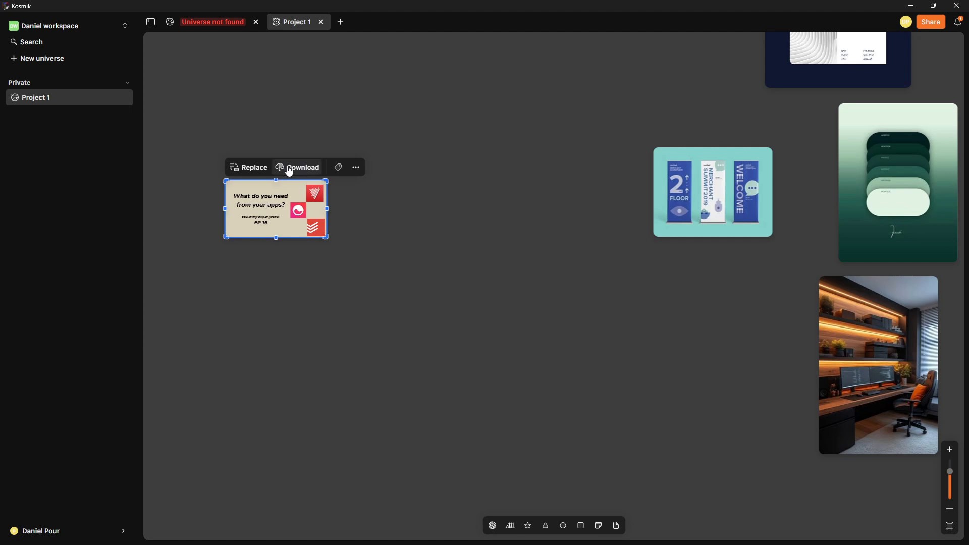
pyautogui.click(338, 167)
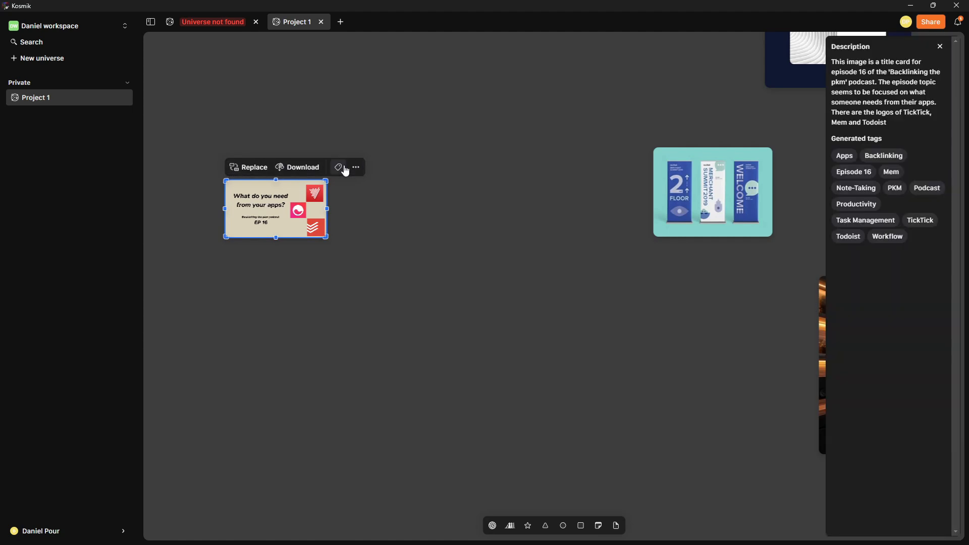
pyautogui.moveTo(934, 97)
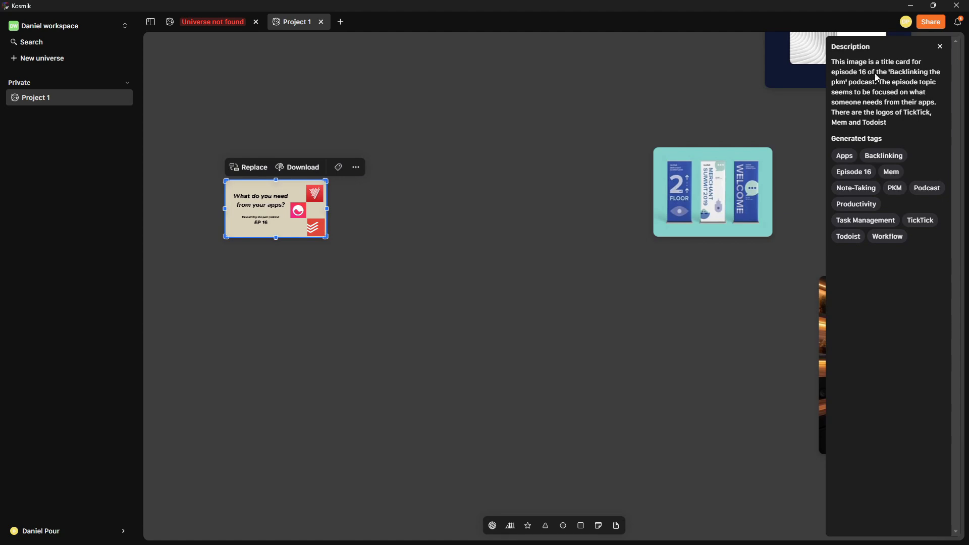
pyautogui.moveTo(851, 123)
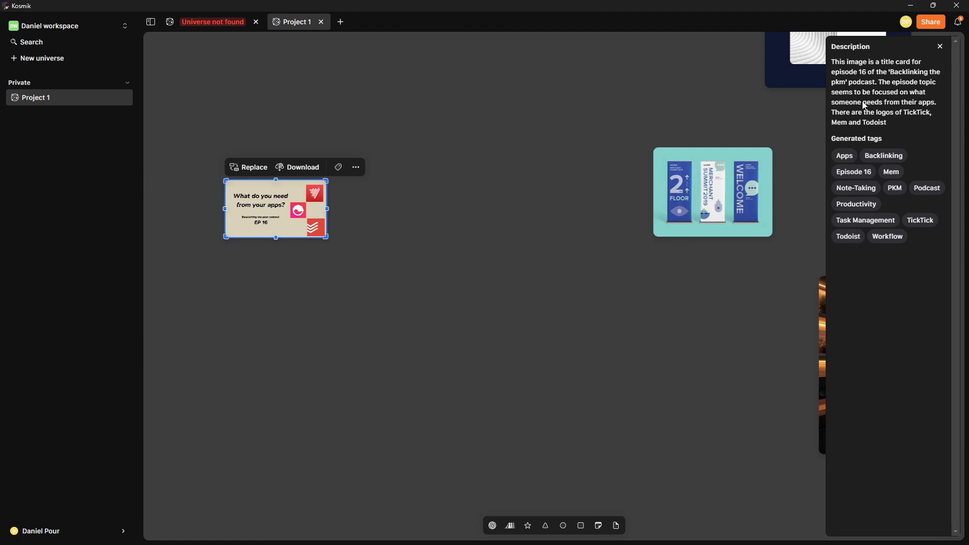
pyautogui.moveTo(835, 145)
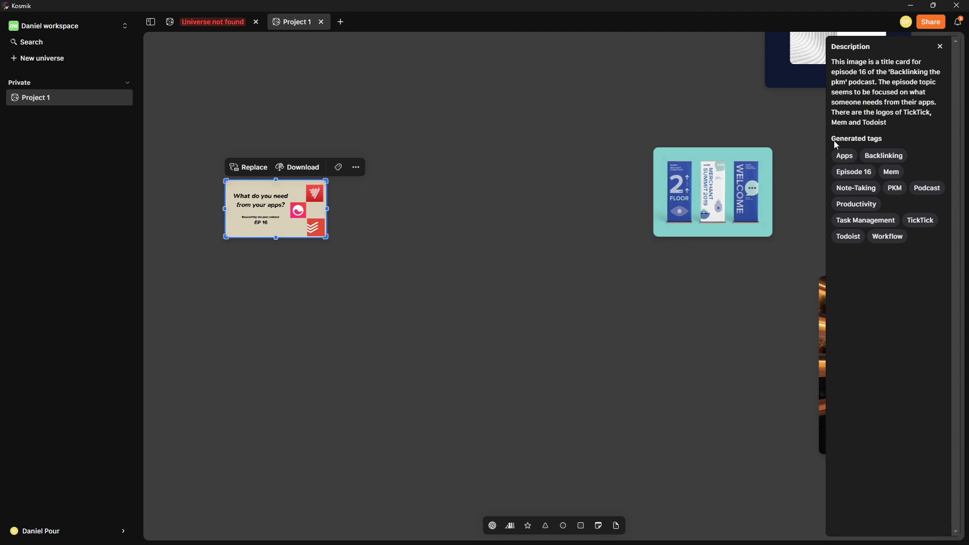
pyautogui.moveTo(904, 154)
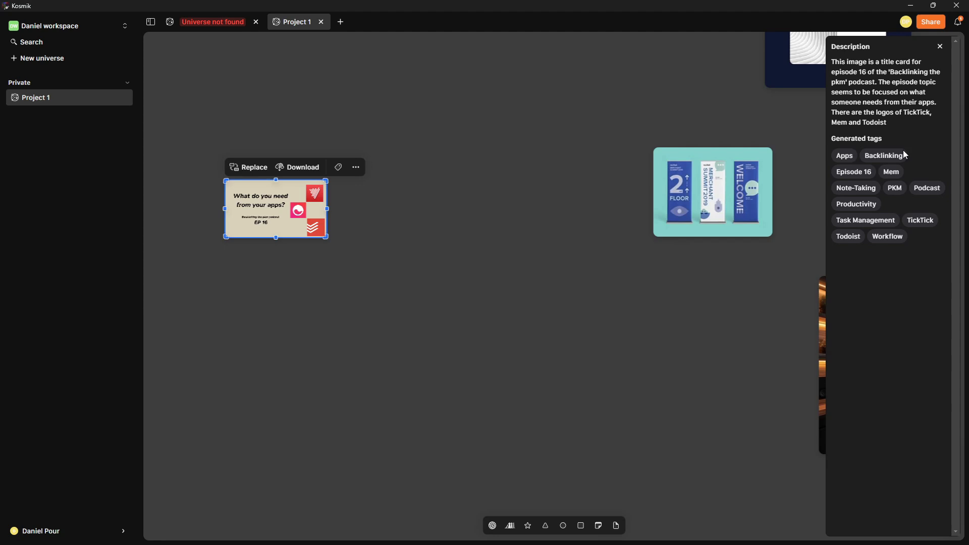
pyautogui.moveTo(848, 119)
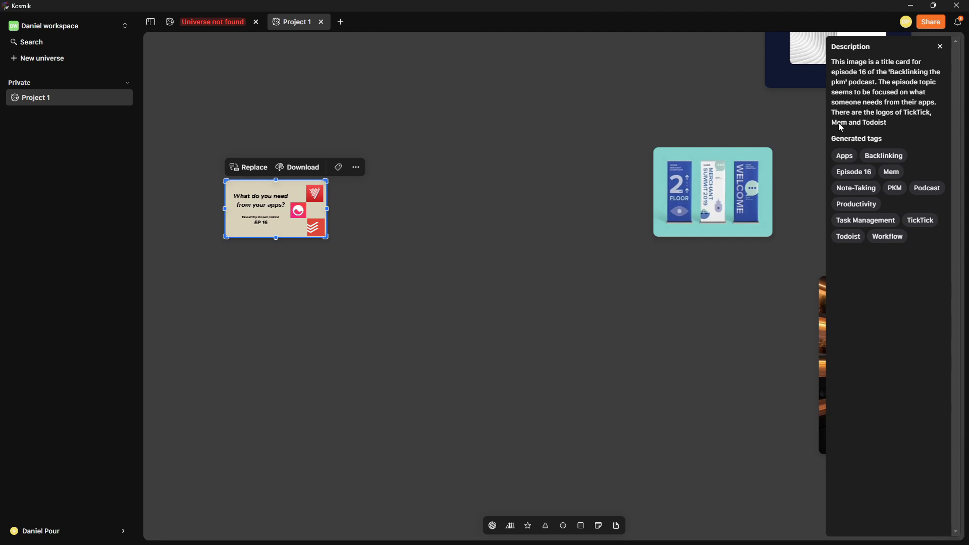
pyautogui.moveTo(921, 119)
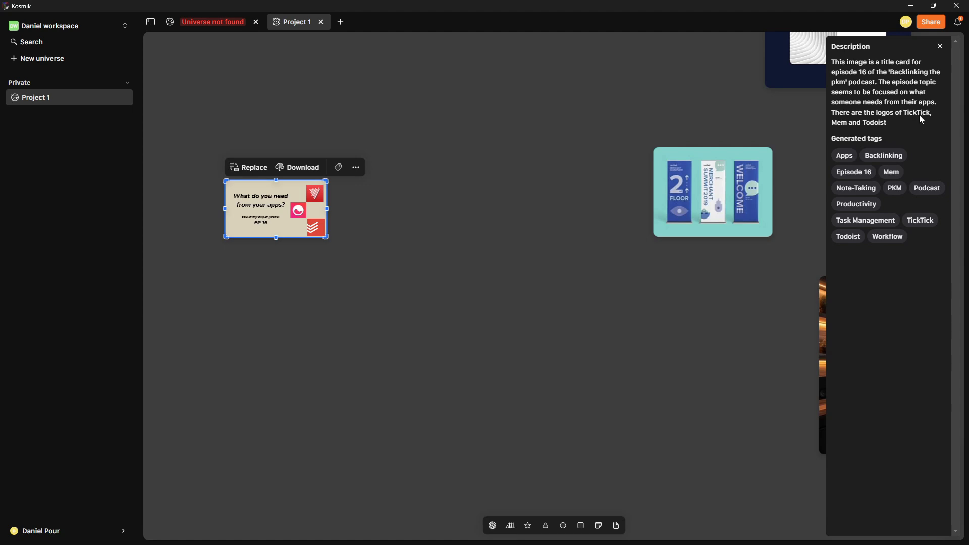
pyautogui.click(940, 47)
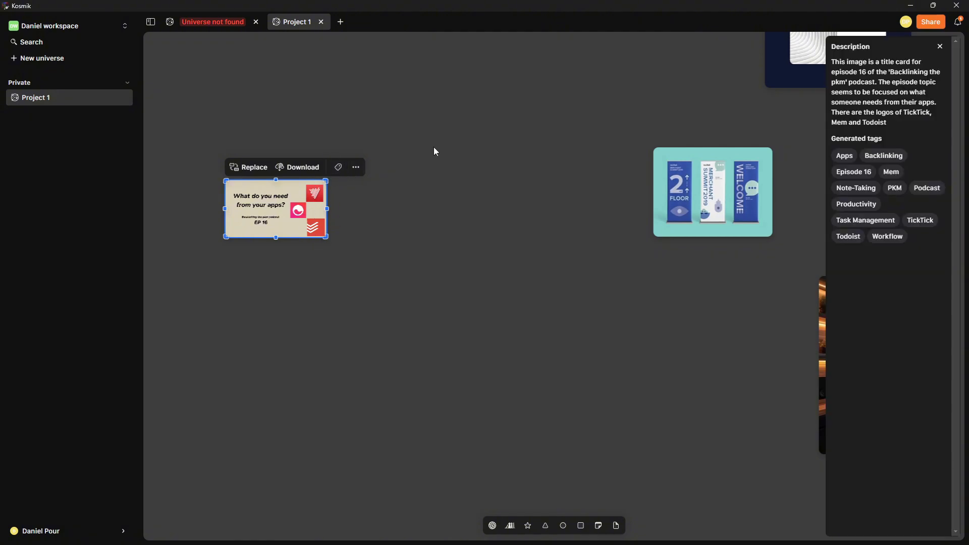
pyautogui.moveTo(862, 165)
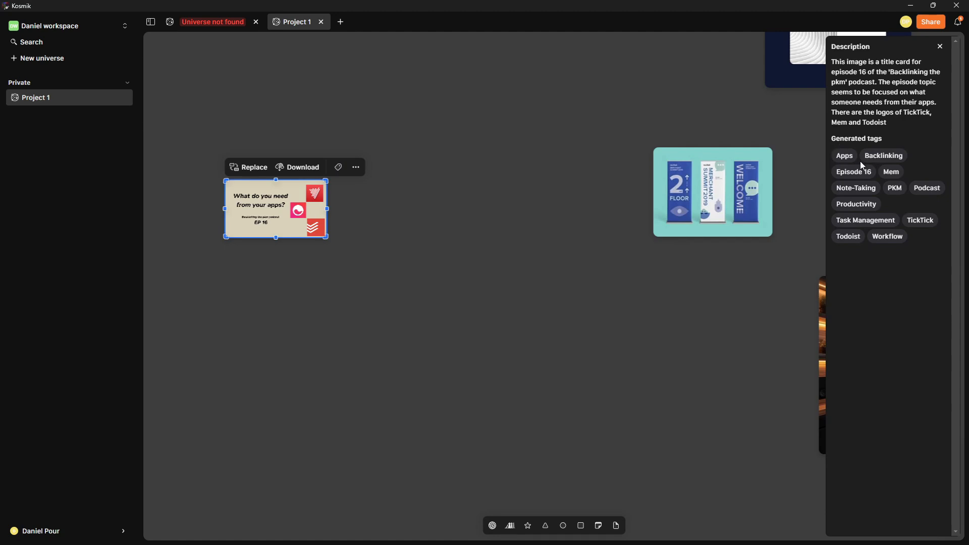
pyautogui.click(939, 47)
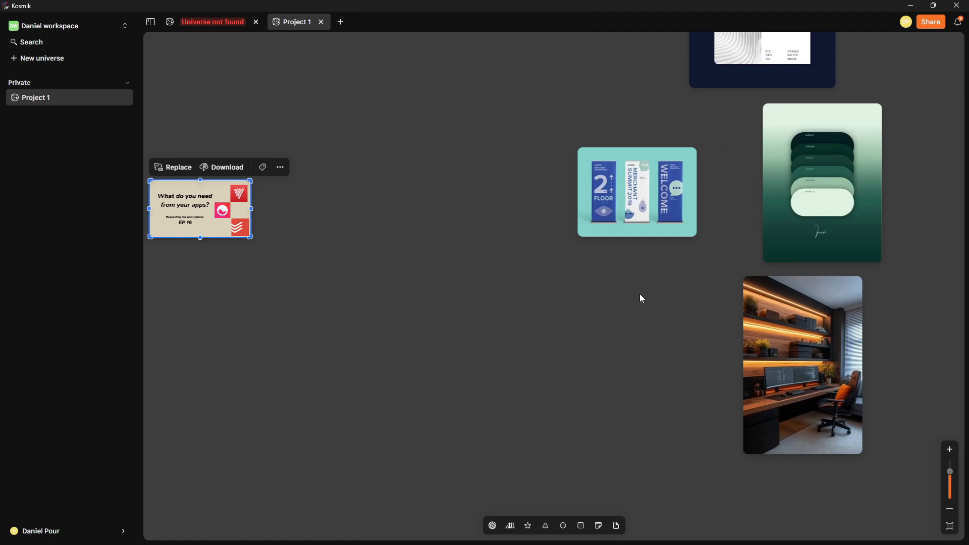
pyautogui.scroll(-3)
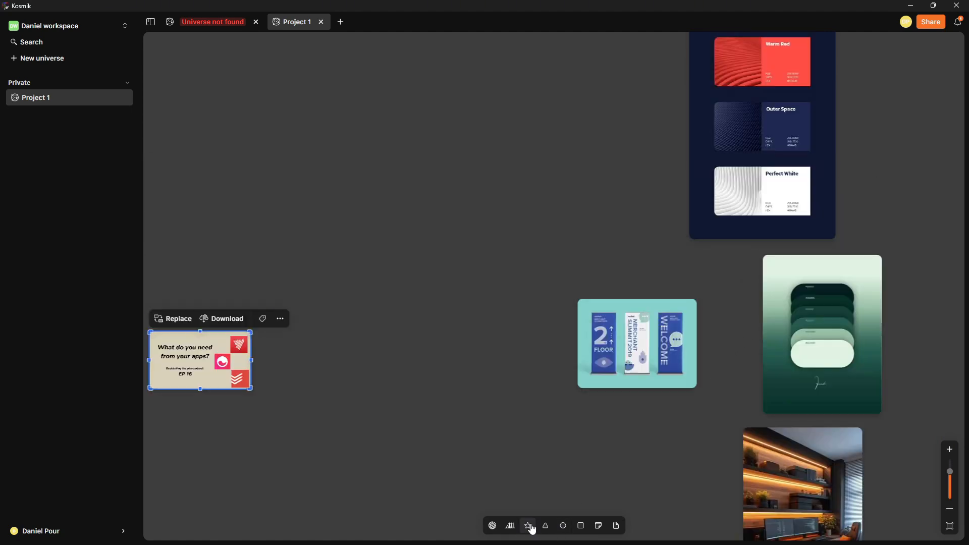
pyautogui.moveTo(597, 529)
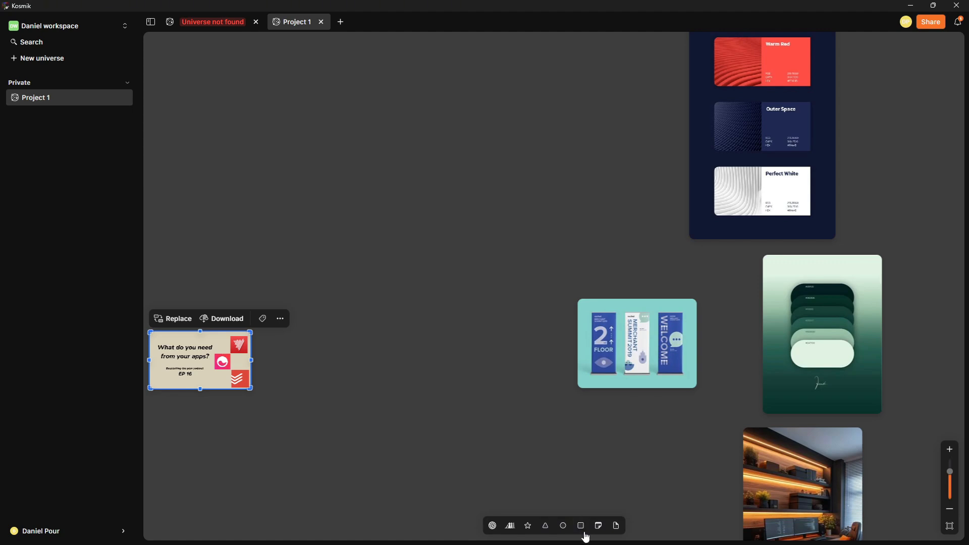
pyautogui.moveTo(597, 526)
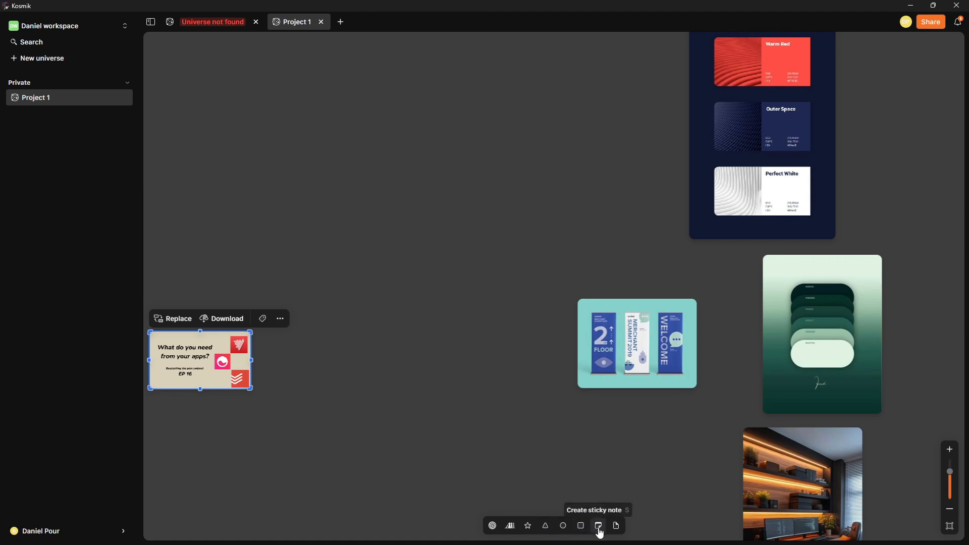
# Add a yellow sticky note and remove the extra teal rounded shape
pyautogui.click(598, 526)
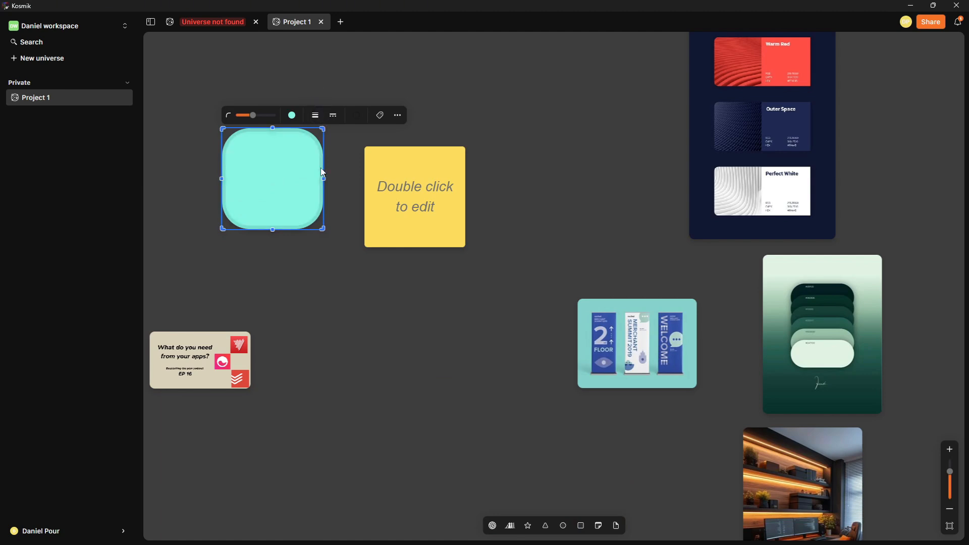
pyautogui.click(333, 116)
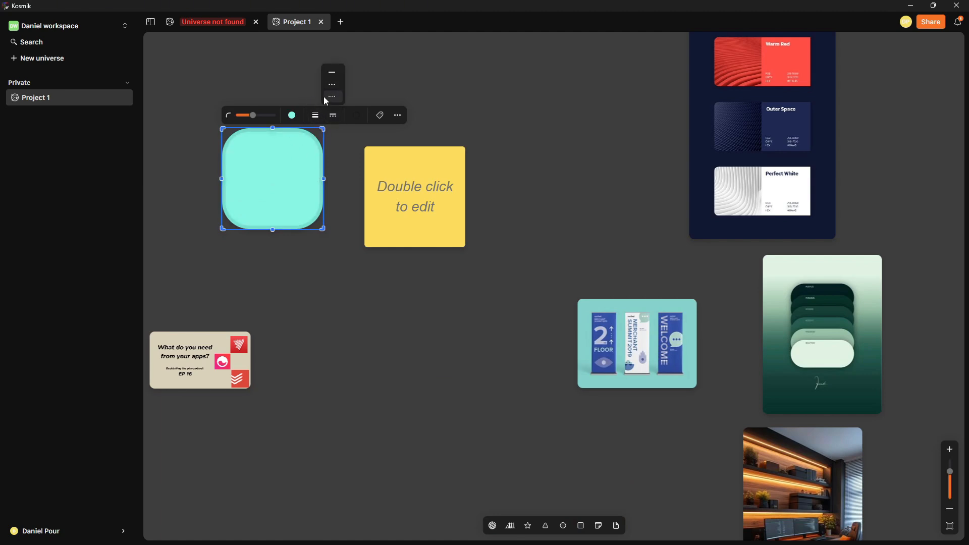
pyautogui.click(380, 115)
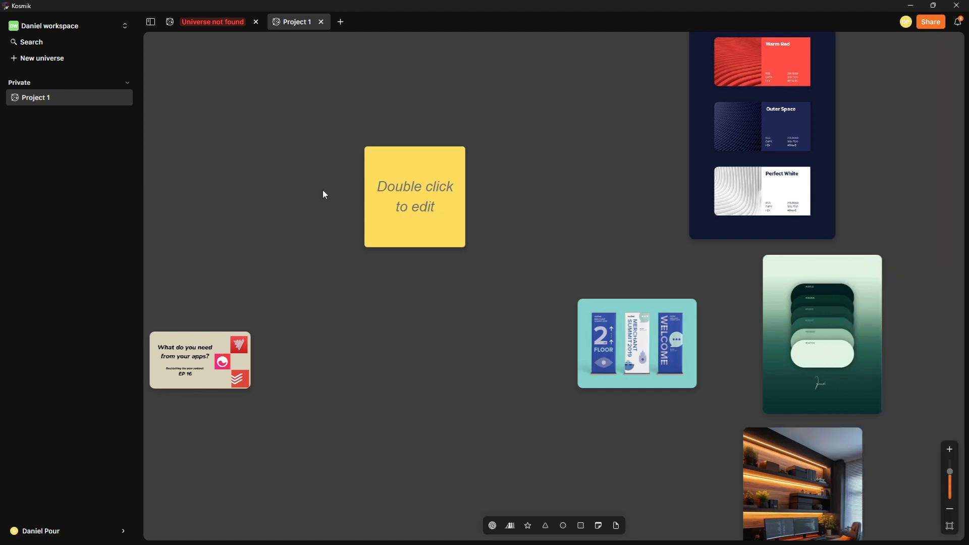
# Label the sticky note 'color pallete' and move the navy swatch card beside the green image
pyautogui.doubleClick(414, 196)
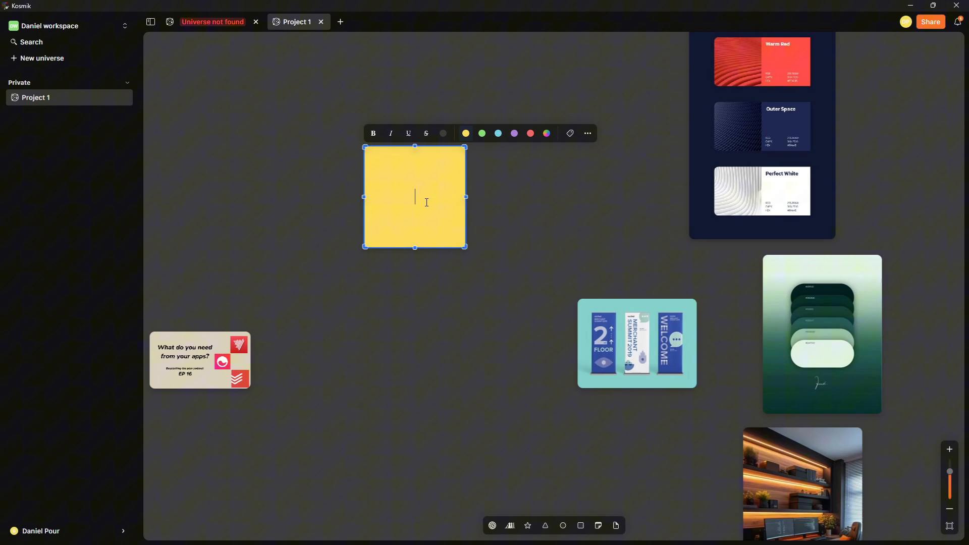
pyautogui.write('C')
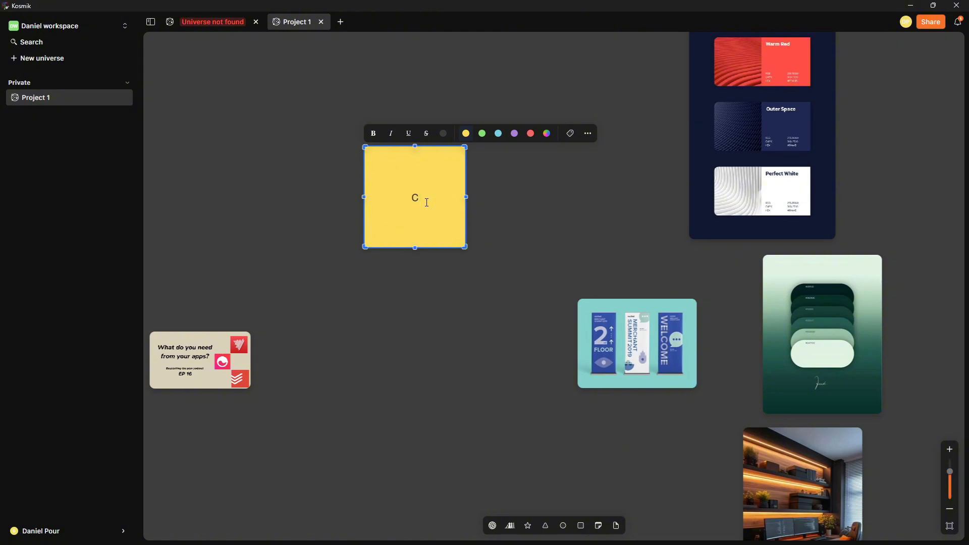
pyautogui.write('olor pall')
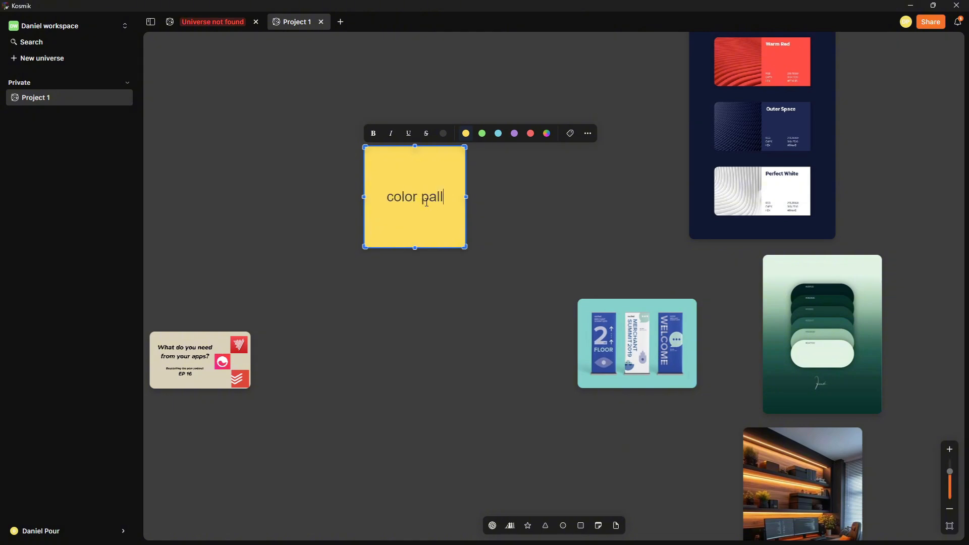
pyautogui.press('Backspace')
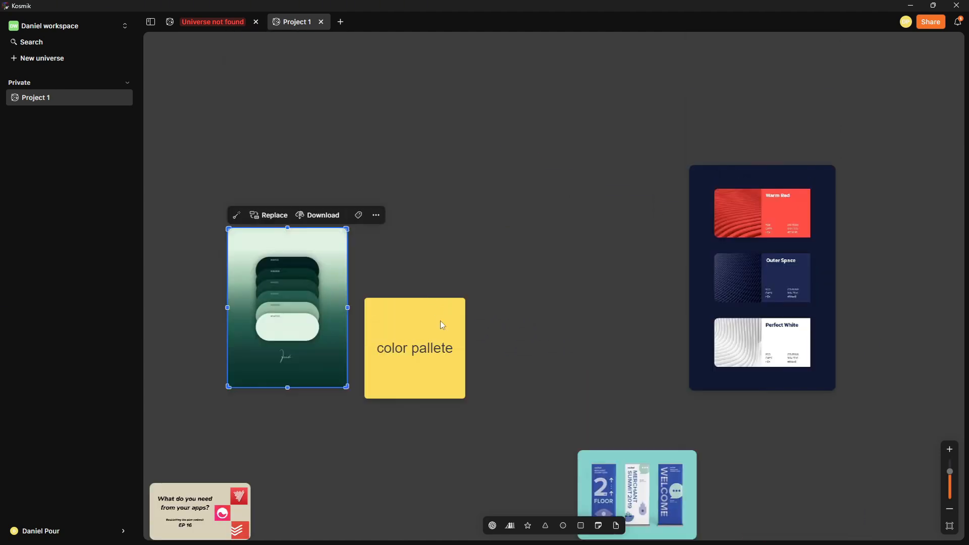
pyautogui.moveTo(762, 277); pyautogui.dragTo(465, 339)
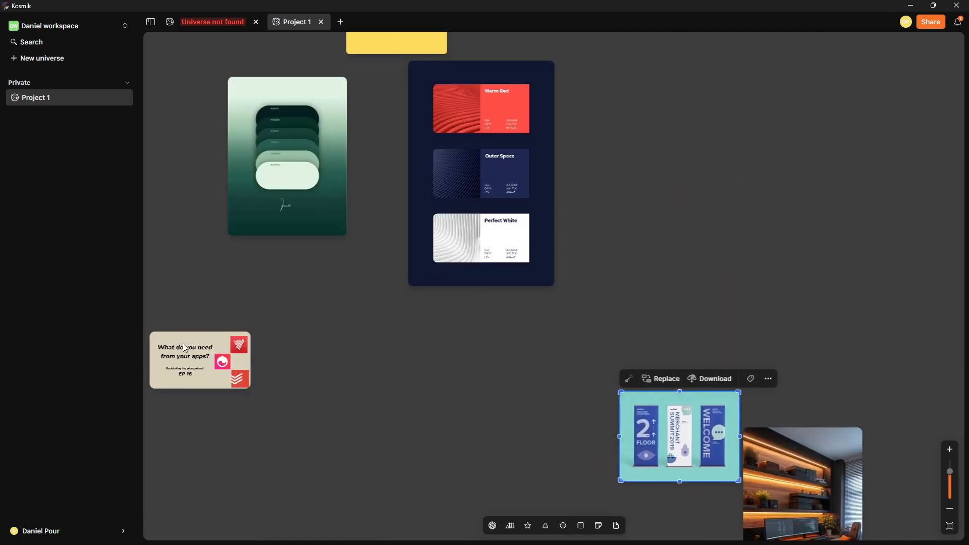
# Position and enlarge the purple rounded shape around the palette items, removing its fill
pyautogui.scroll(-3)
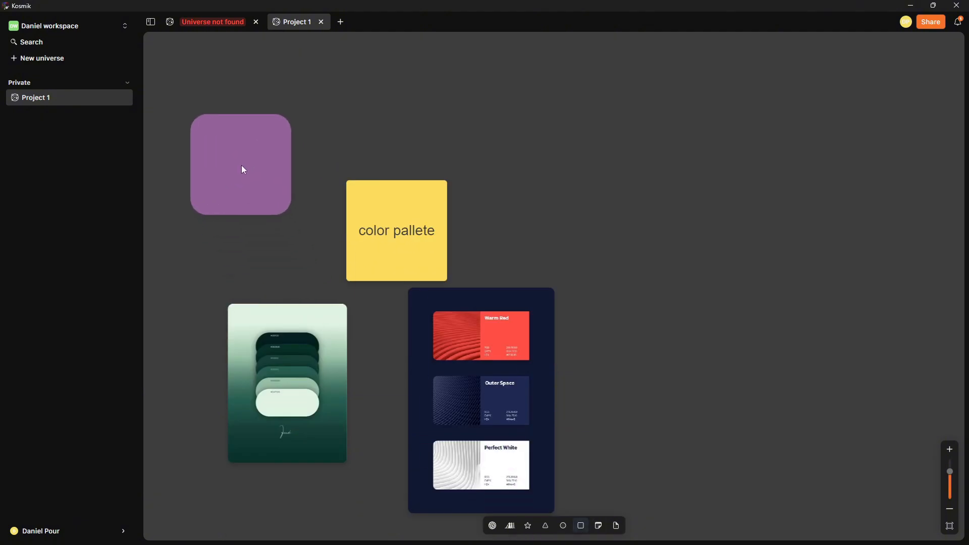
pyautogui.moveTo(240, 170); pyautogui.dragTo(247, 197)
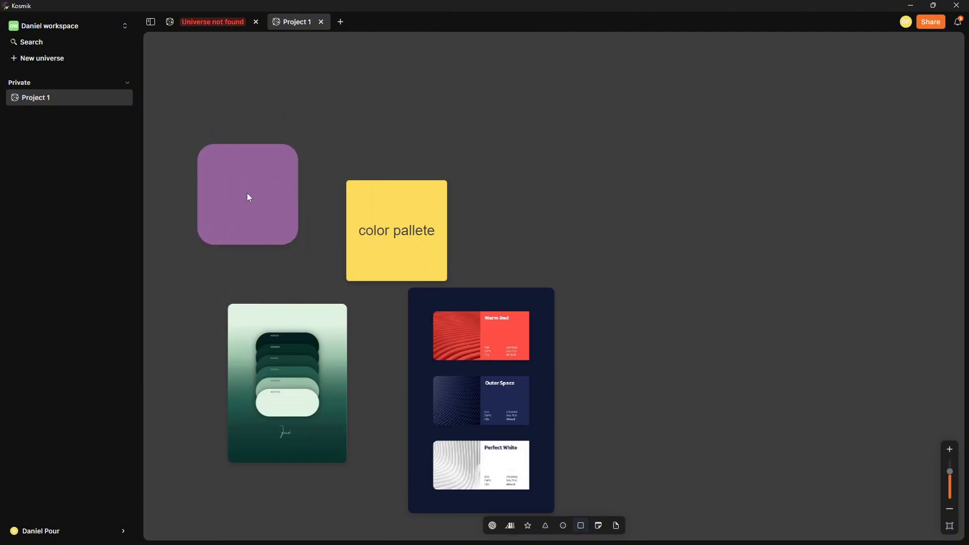
pyautogui.moveTo(297, 246); pyautogui.dragTo(562, 489)
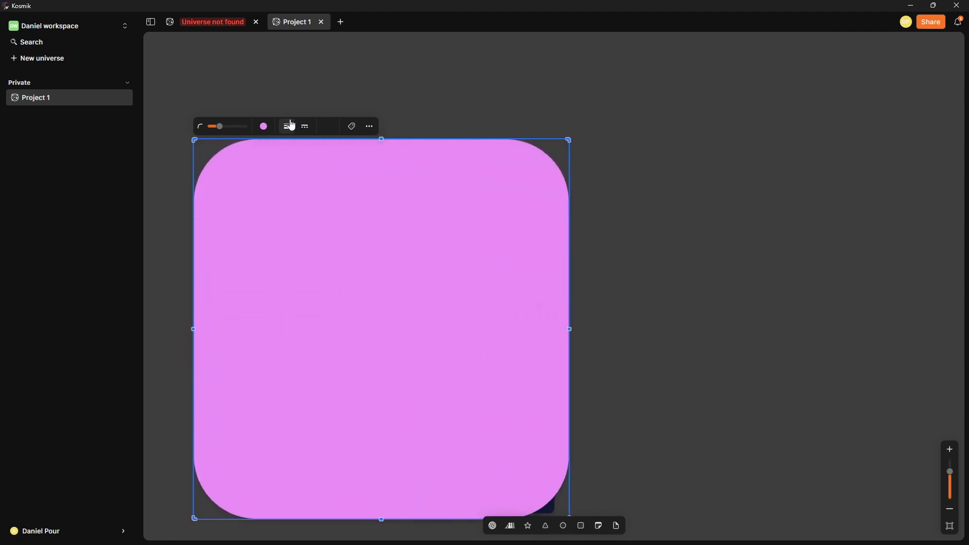
pyautogui.click(262, 126)
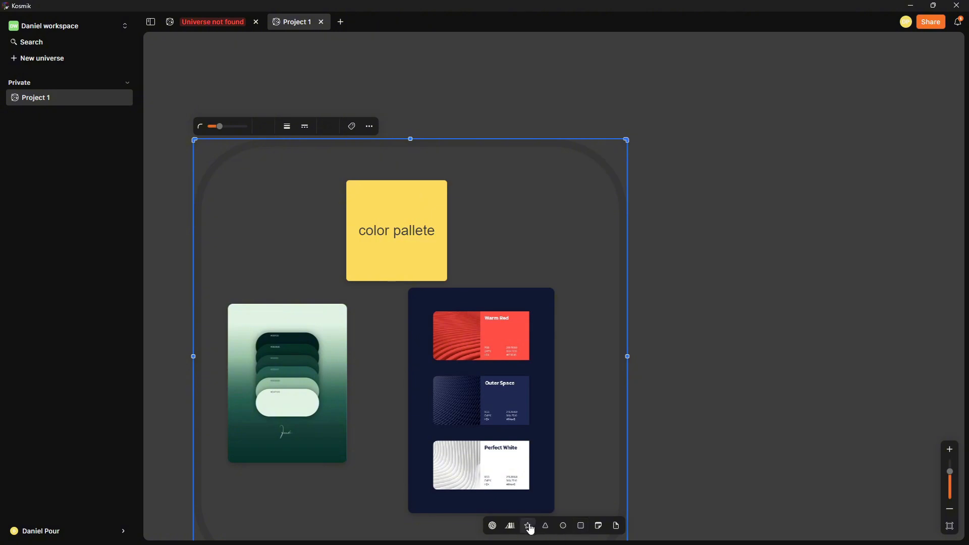
pyautogui.moveTo(509, 527)
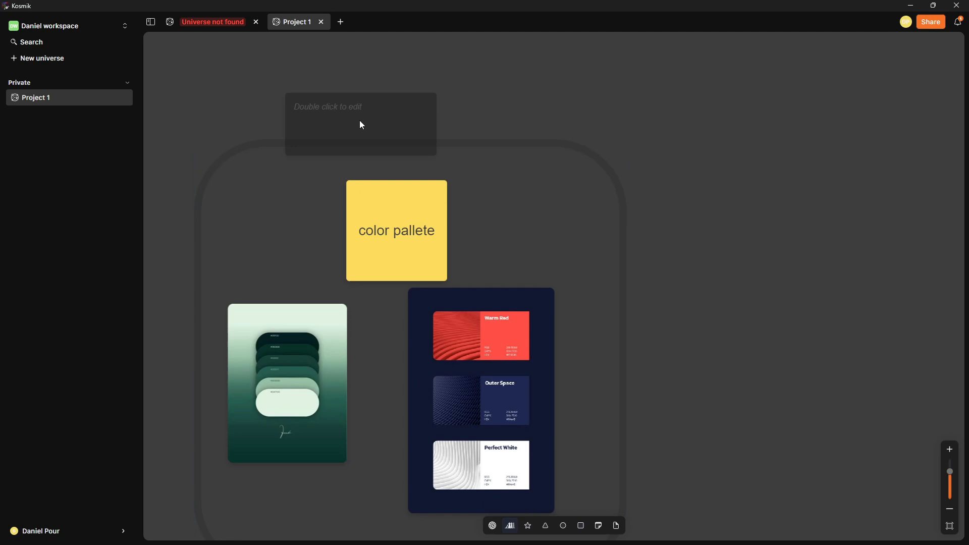
# Type 'Color pallette ideas' into the label above the frame
pyautogui.doubleClick(361, 124)
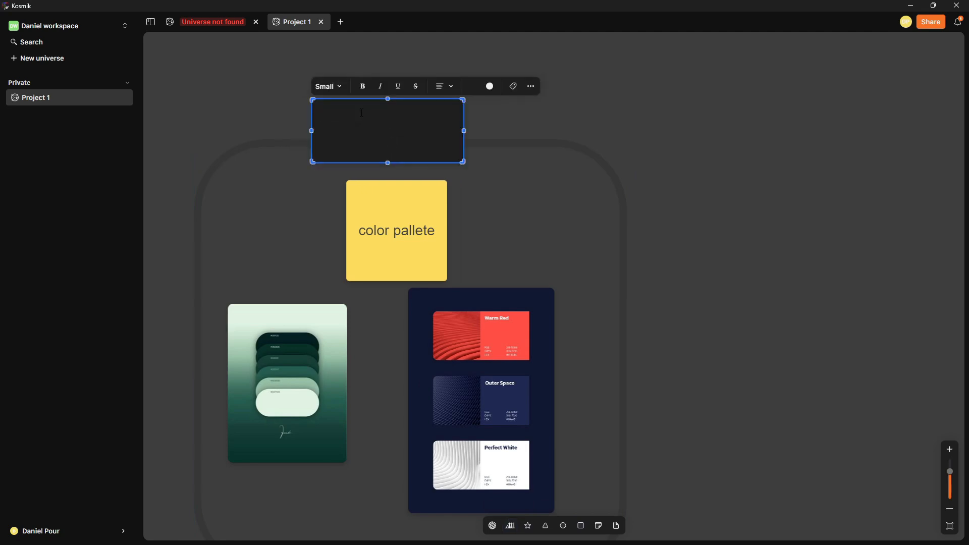
pyautogui.write('Vo')
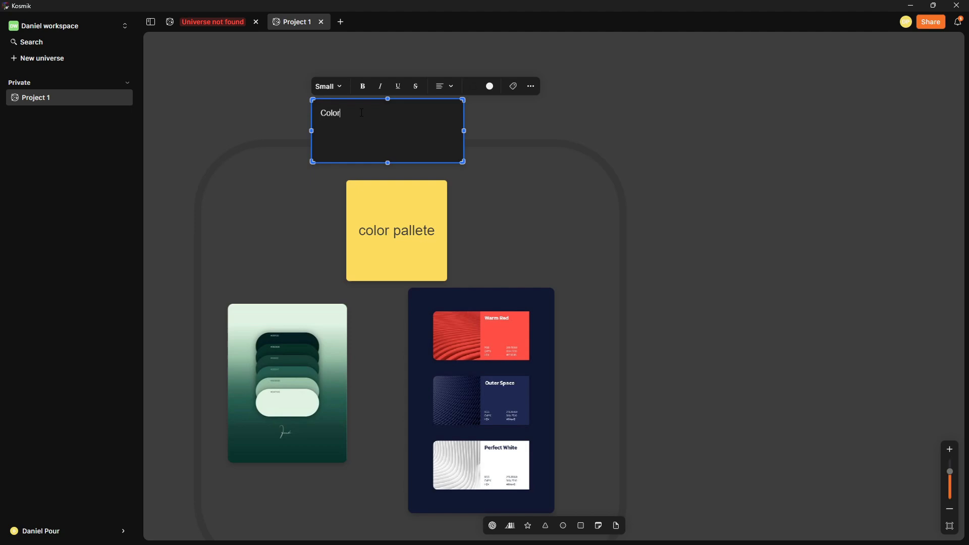
pyautogui.write('pallette')
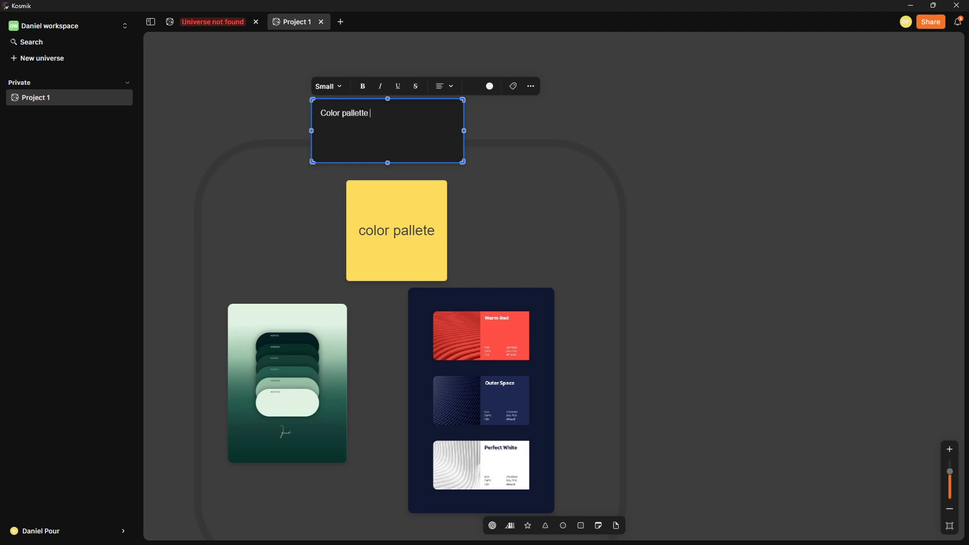
pyautogui.write('ideas')
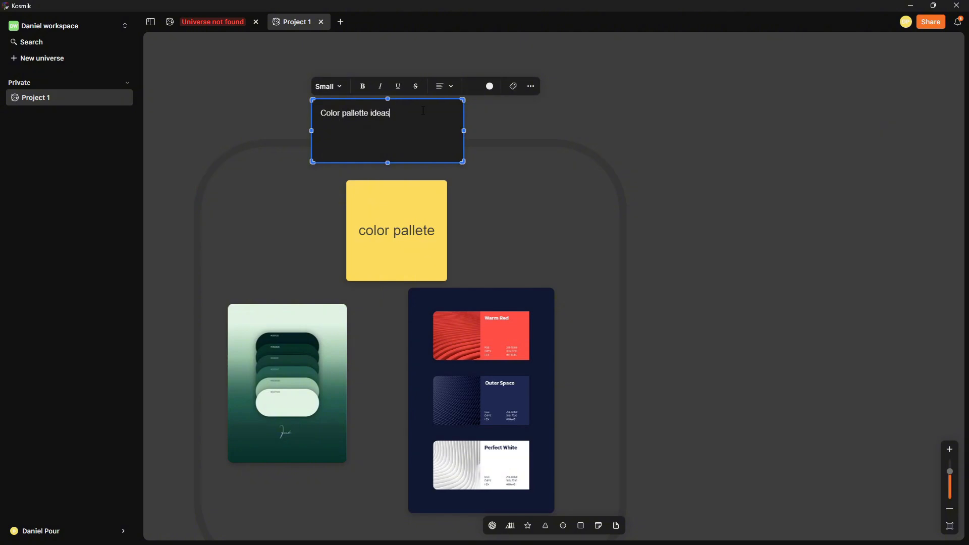
# Make the heading blue, centred and extra large, and place it above the palette frame
pyautogui.click(490, 85)
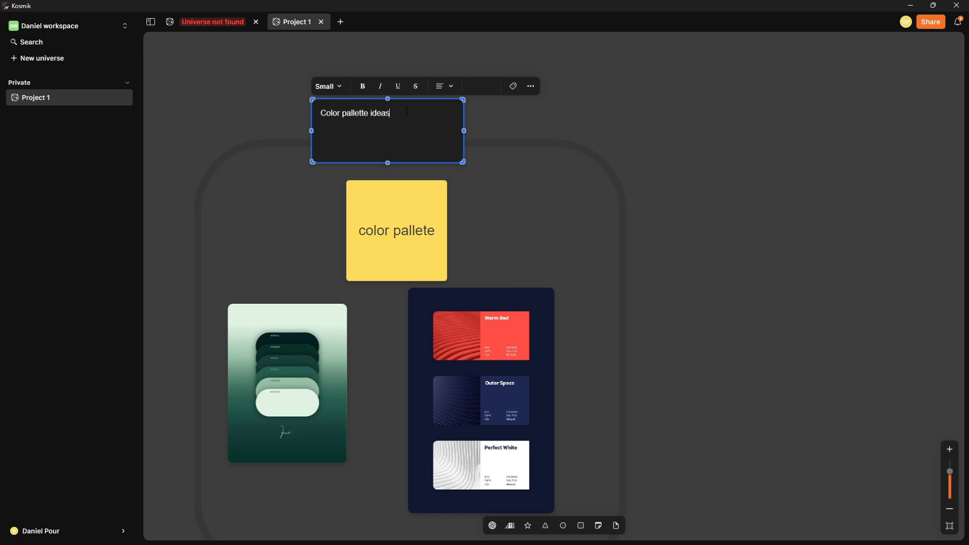
pyautogui.click(489, 86)
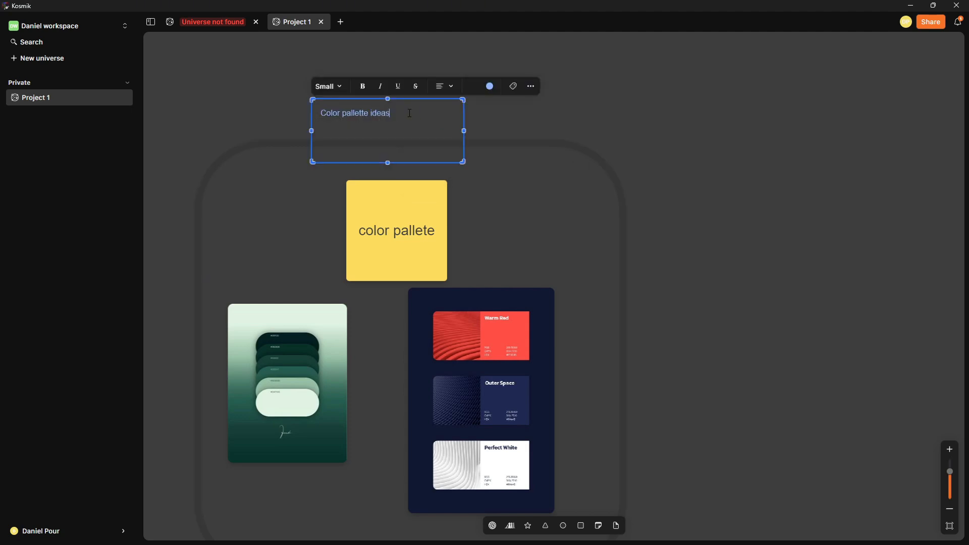
pyautogui.click(443, 86)
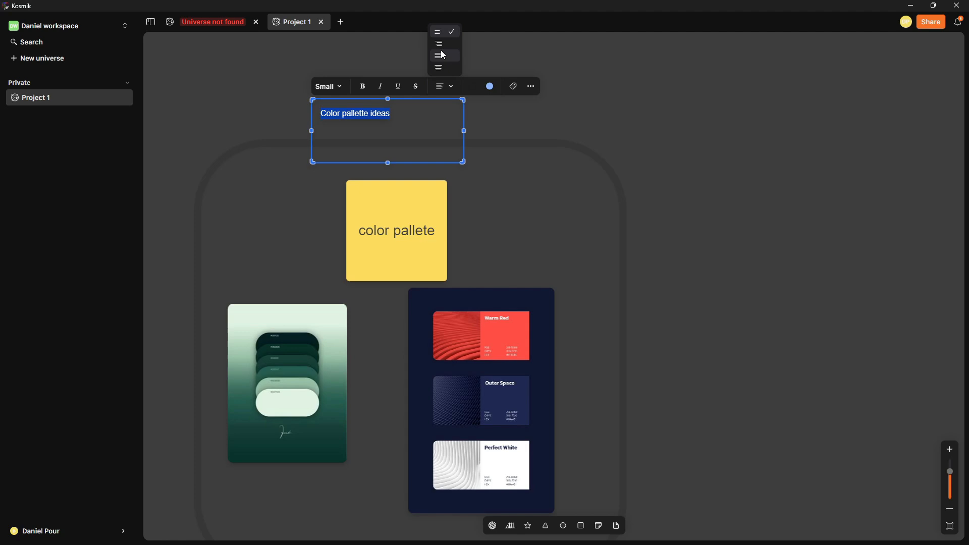
pyautogui.click(444, 44)
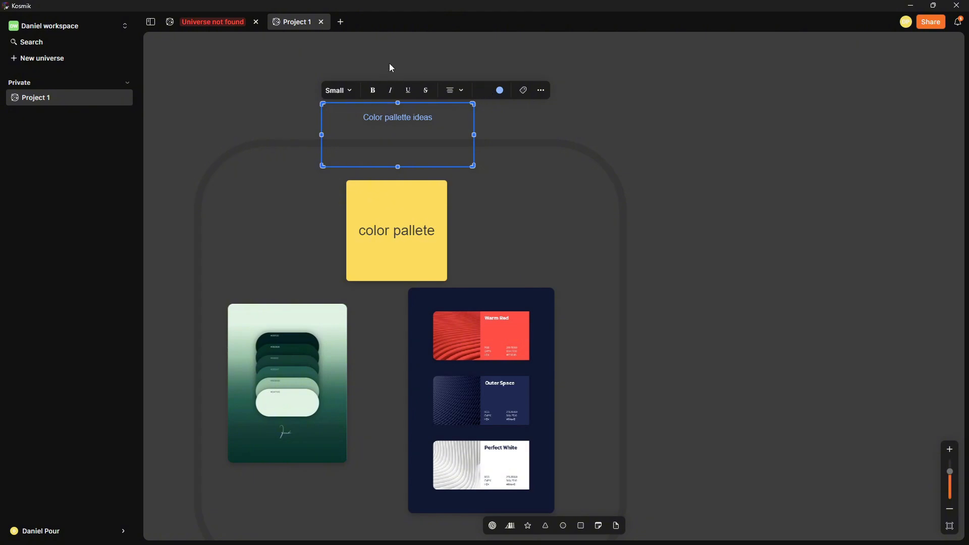
pyautogui.click(337, 90)
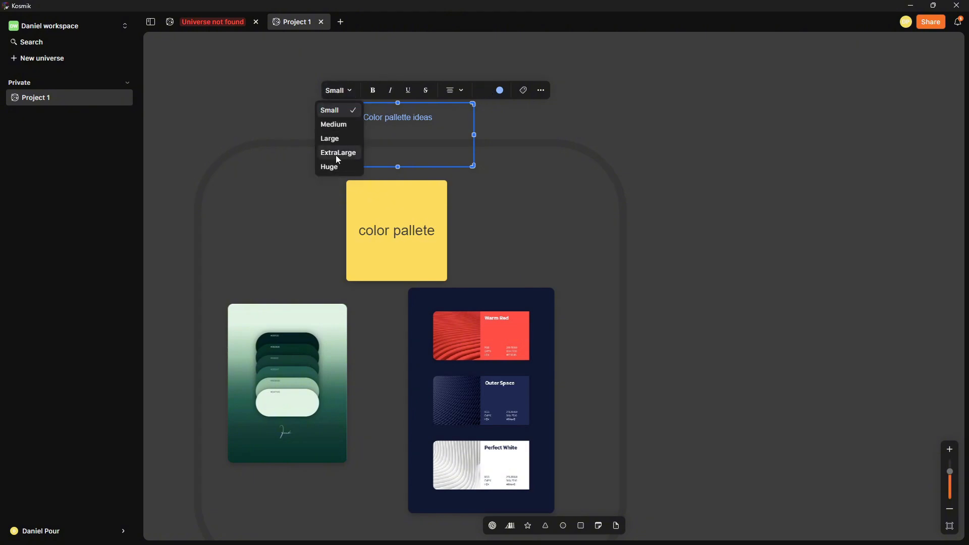
pyautogui.click(338, 153)
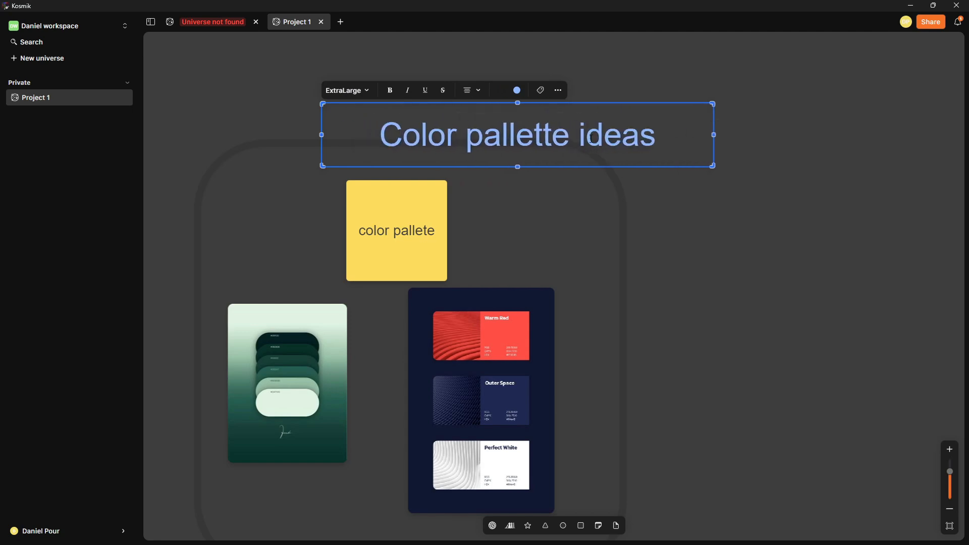
pyautogui.moveTo(517, 135); pyautogui.dragTo(419, 111)
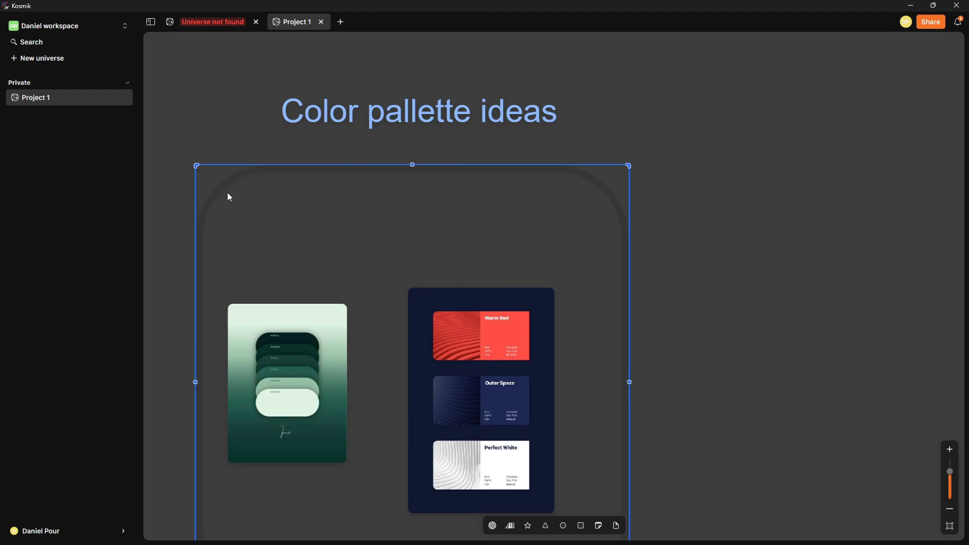
# Zoom out and marquee-select every sticker on the canvas
pyautogui.scroll(-3)
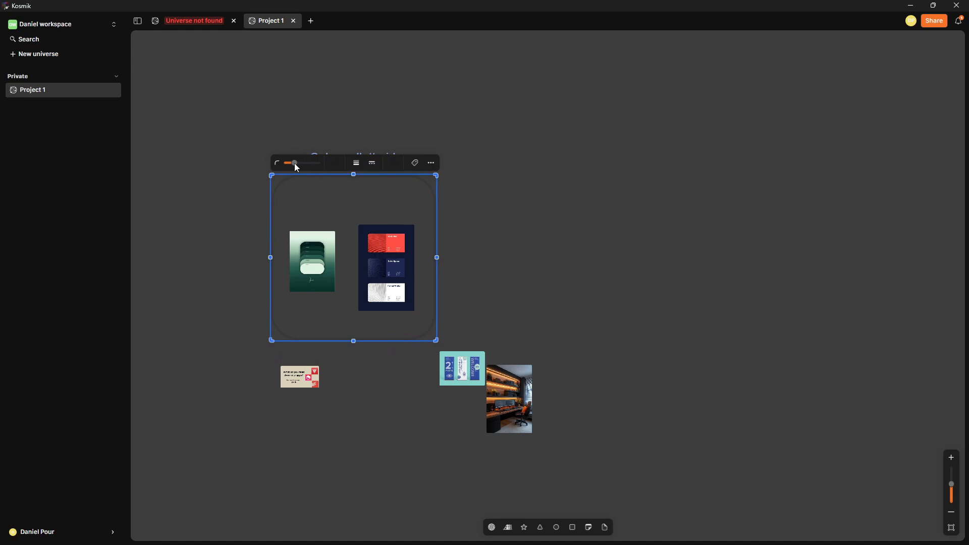
pyautogui.moveTo(377, 250)
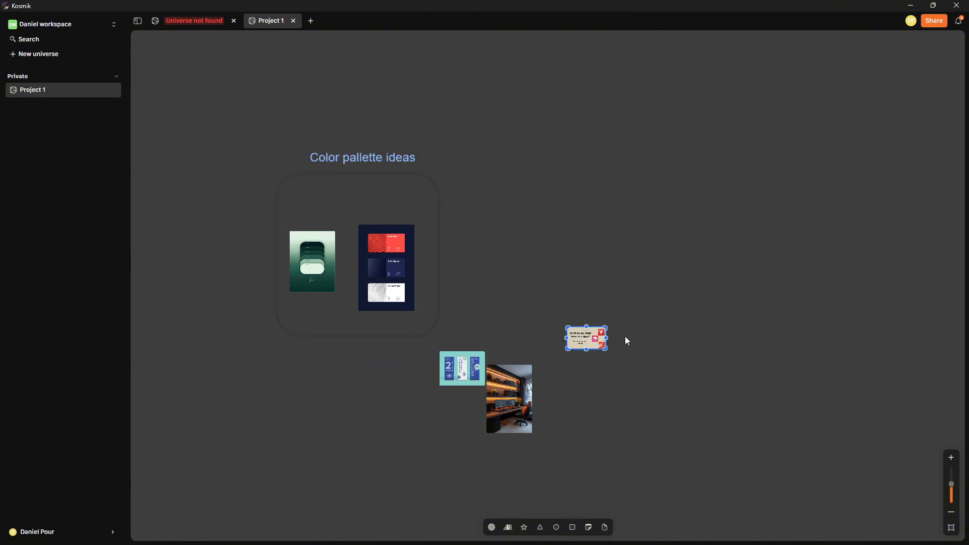
pyautogui.moveTo(587, 338); pyautogui.dragTo(632, 190)
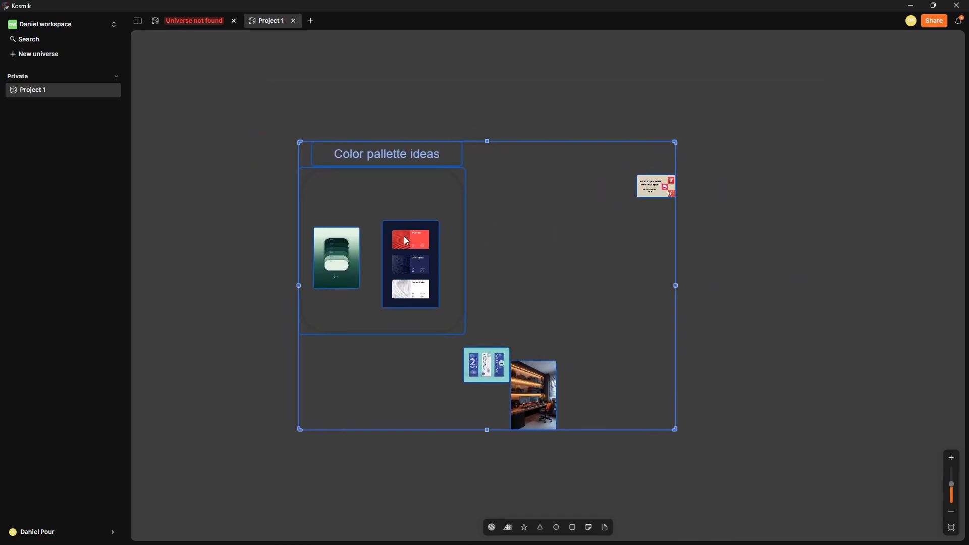
# Auto-arrange the selected stickers into a spread-out layout from the right-click menu
pyautogui.rightClick(405, 240)
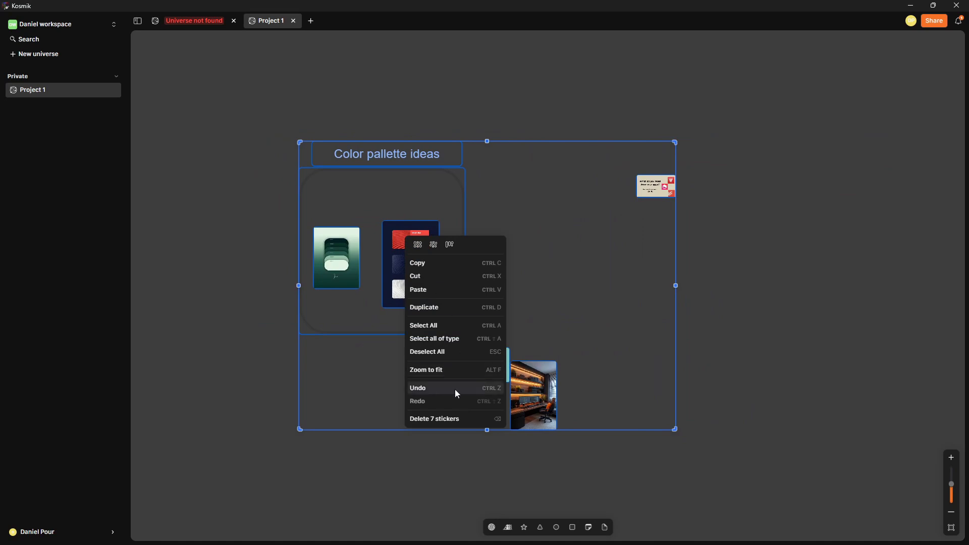
pyautogui.moveTo(473, 340)
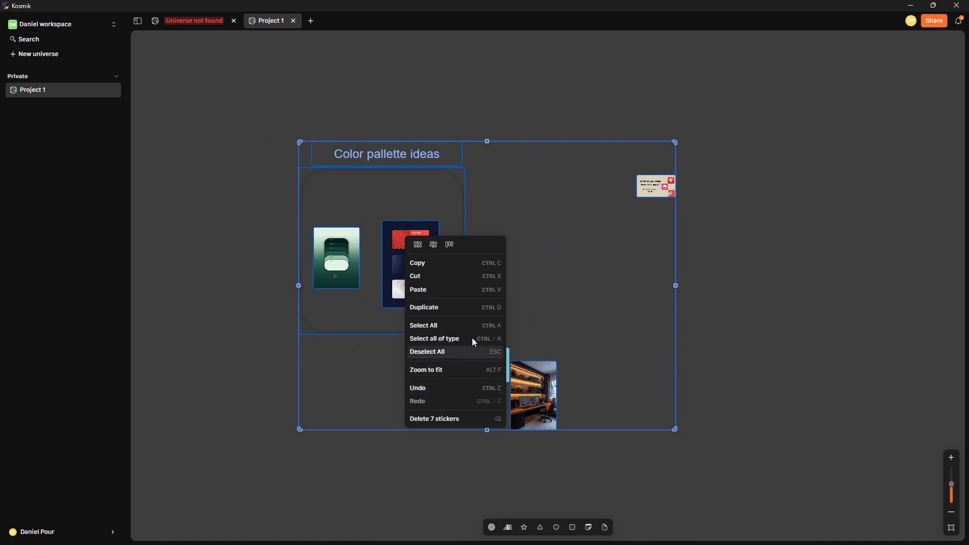
pyautogui.moveTo(452, 424)
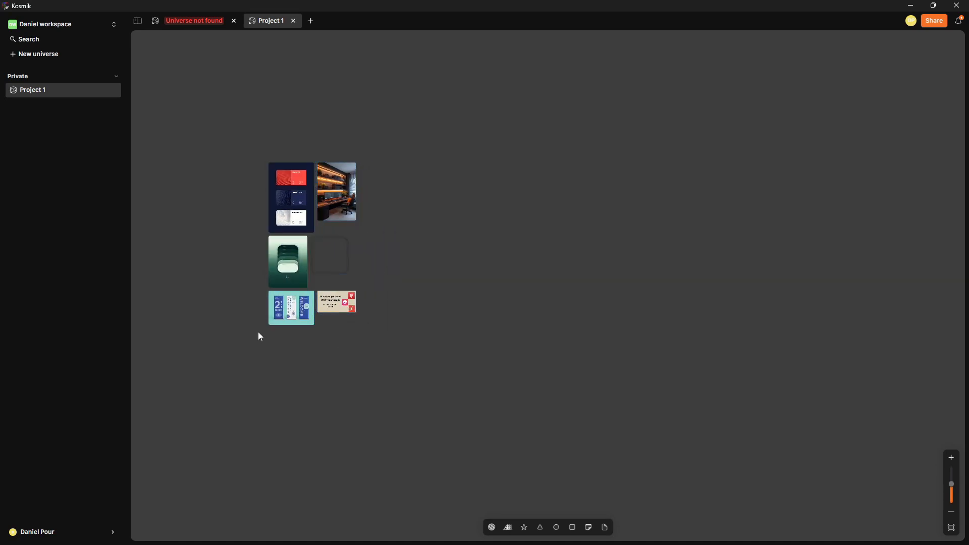
pyautogui.moveTo(261, 335)
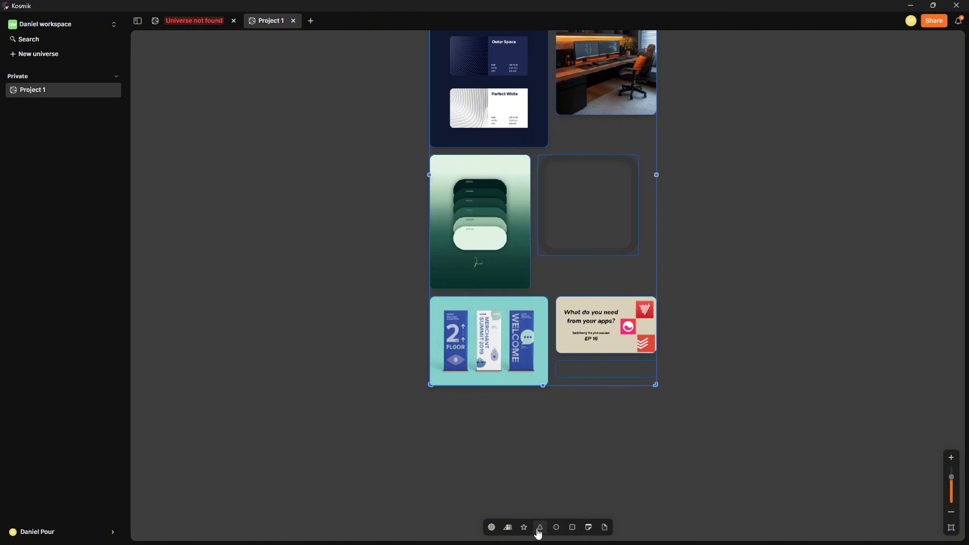
pyautogui.rightClick(511, 344)
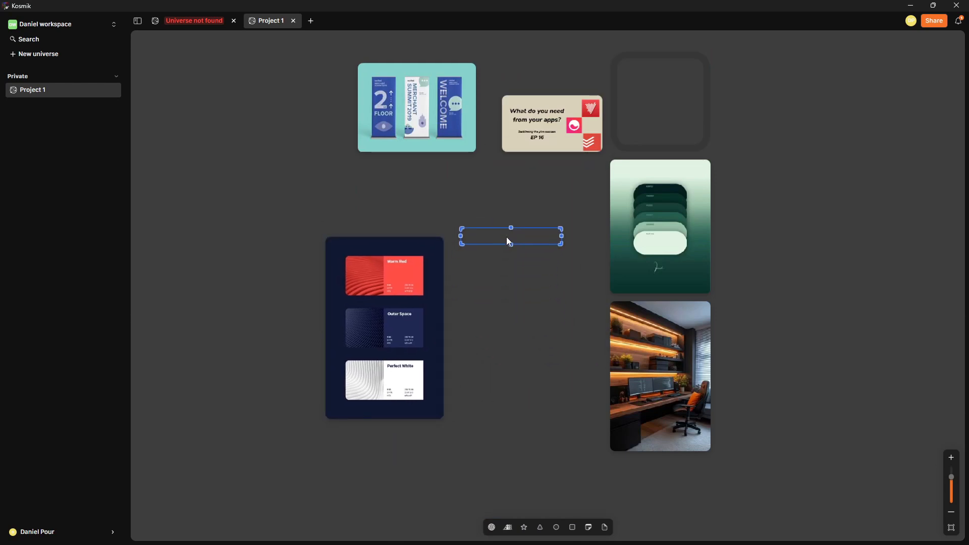
# Select the empty palette frame and scroll around the arranged canvas
pyautogui.click(510, 234)
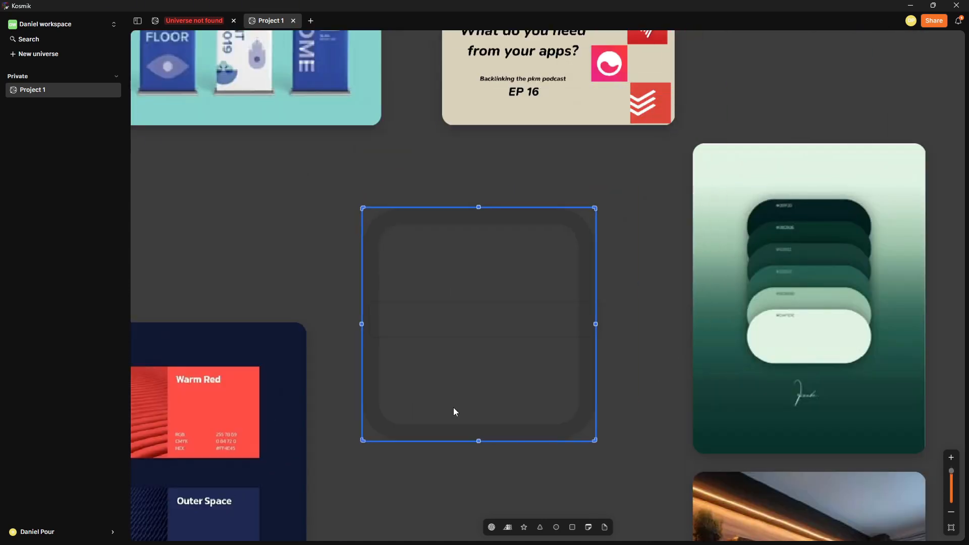
pyautogui.scroll(-3)
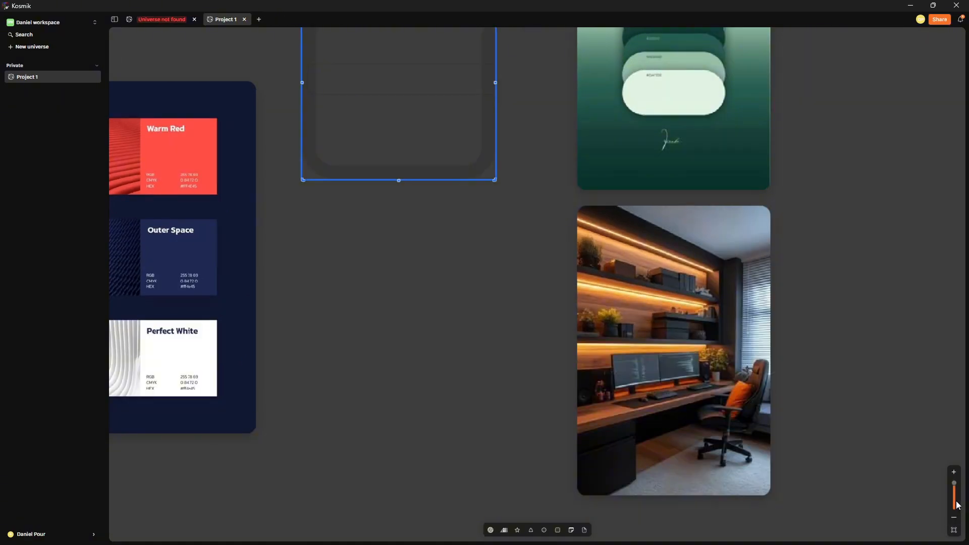
pyautogui.scroll(-3)
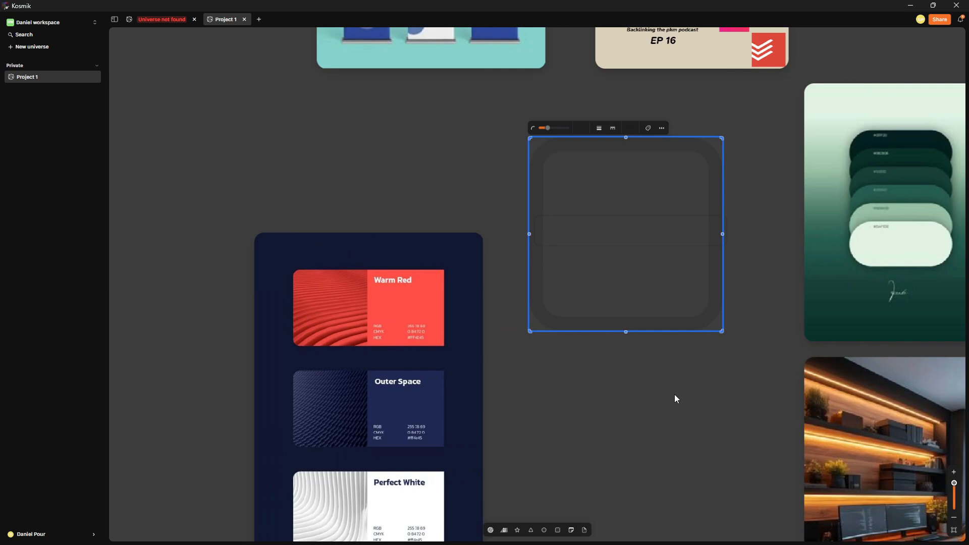
pyautogui.scroll(-3)
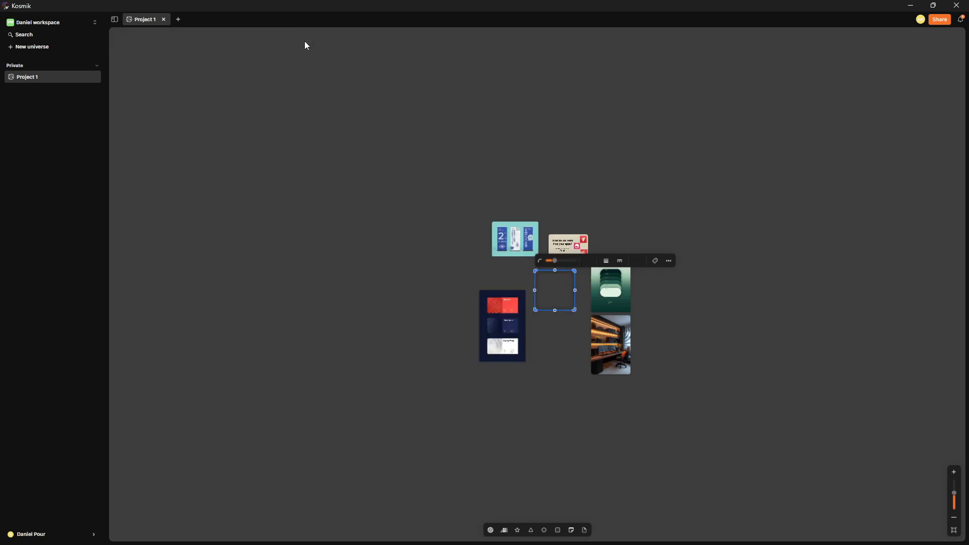
pyautogui.moveTo(72, 63)
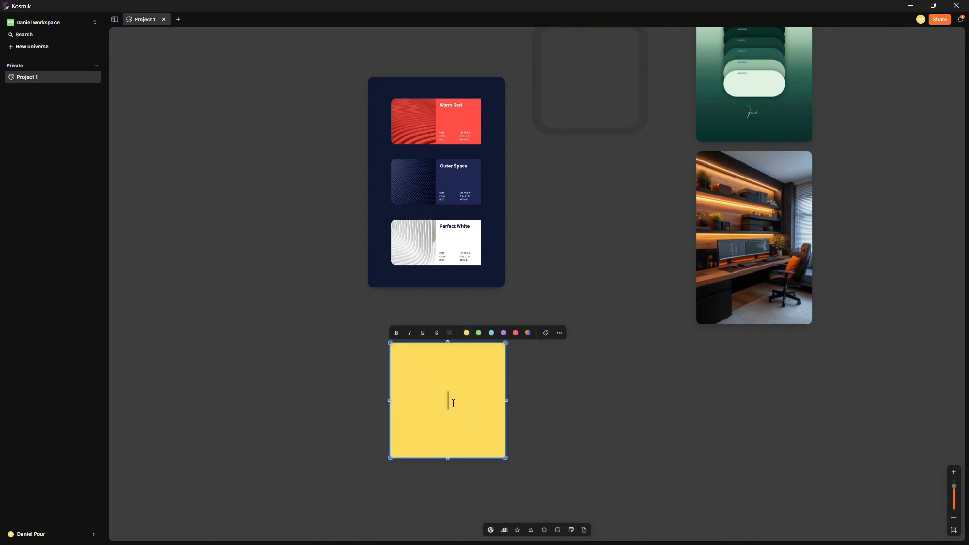
# Type '##' in the sticky note, click away, then delete the empty note
pyautogui.write('##')
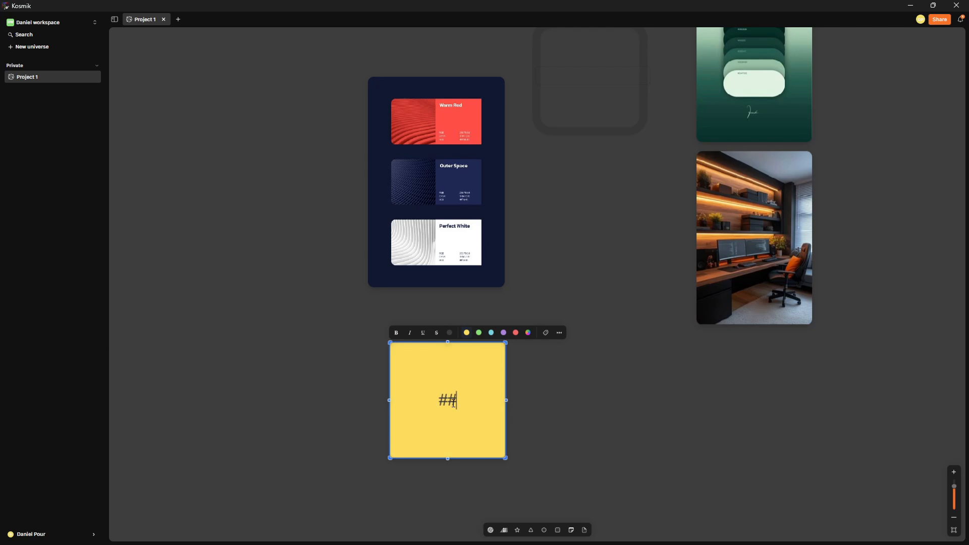
pyautogui.click(595, 440)
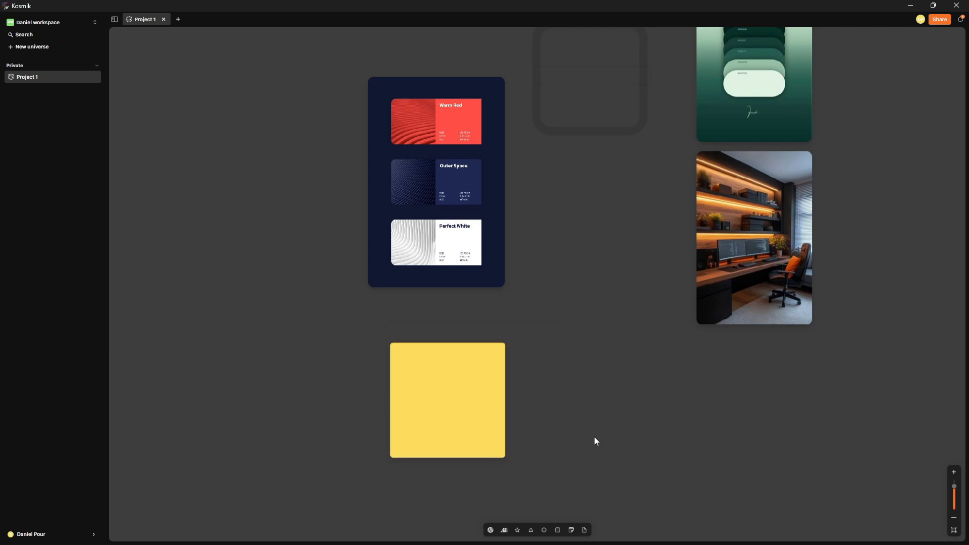
pyautogui.click(446, 401)
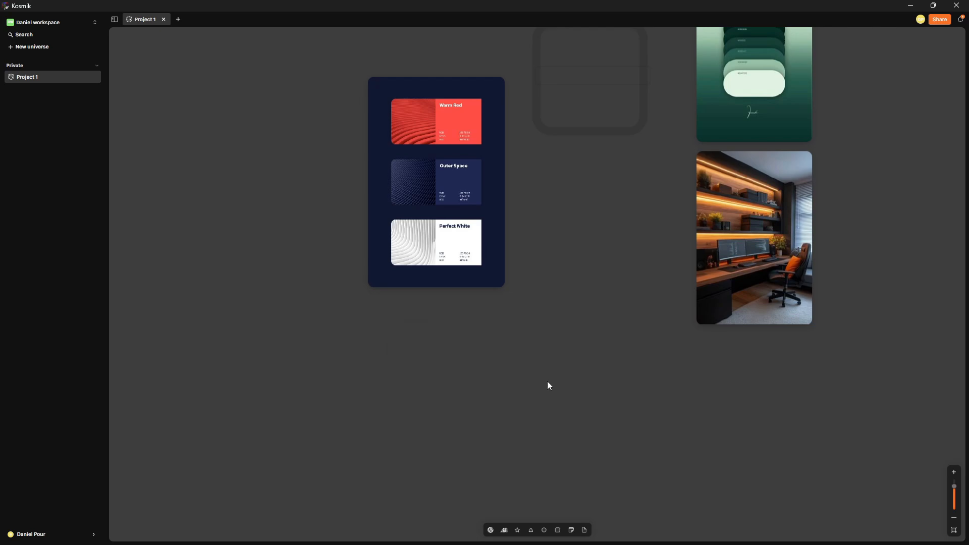
pyautogui.moveTo(641, 430)
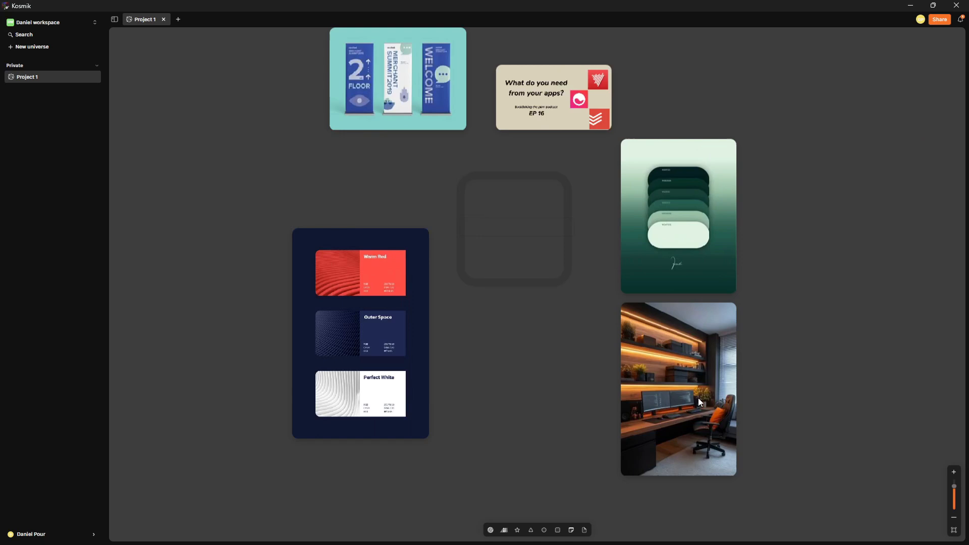
pyautogui.moveTo(733, 487)
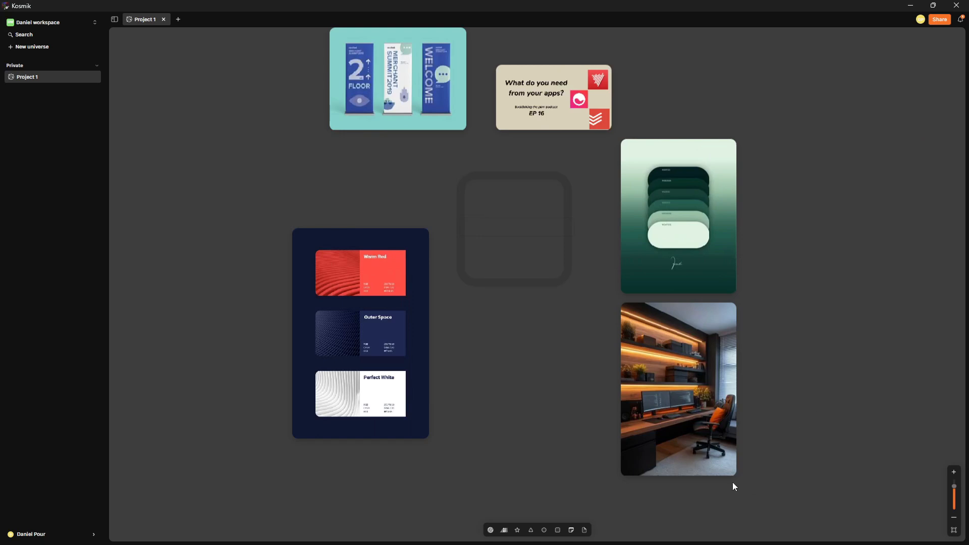